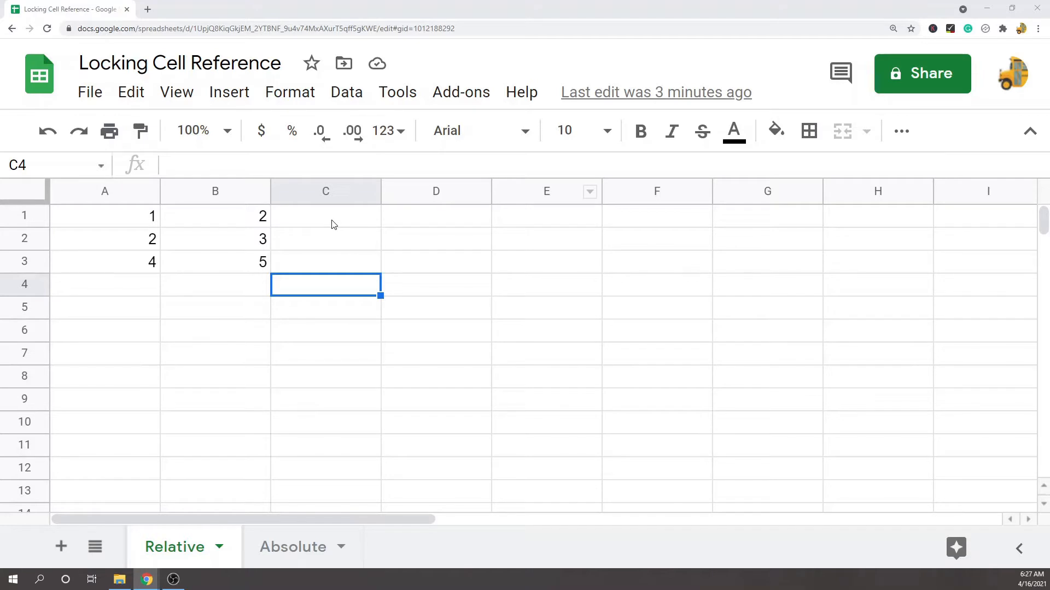
Enter =A1+B1 in C1 and autofill it down to C3, showing 3, 5 and 9.
{"action": "left_click", "coordinate": [325, 215]}
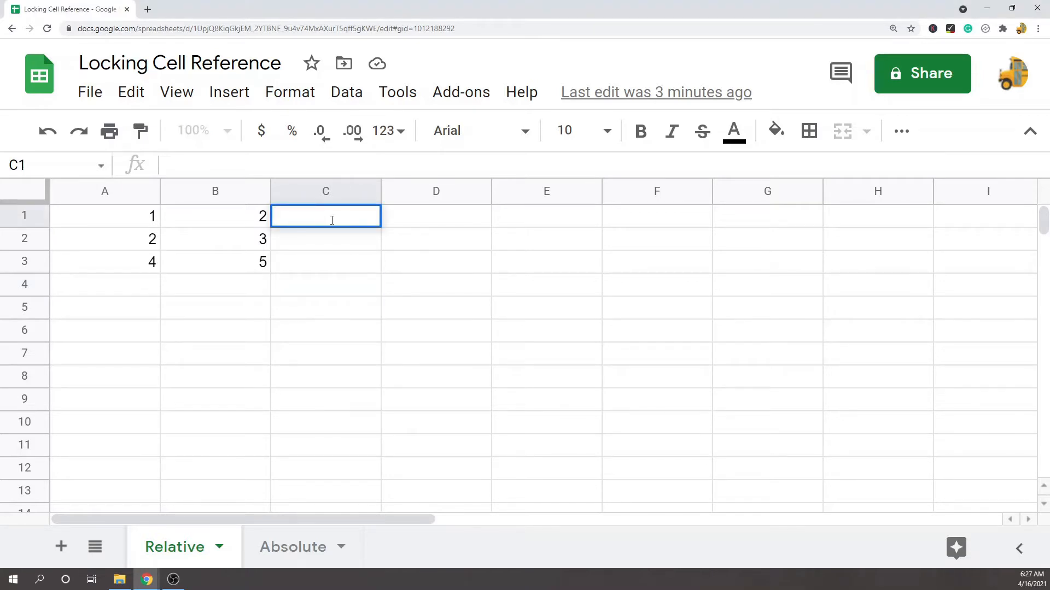
{"action": "type", "text": "="}
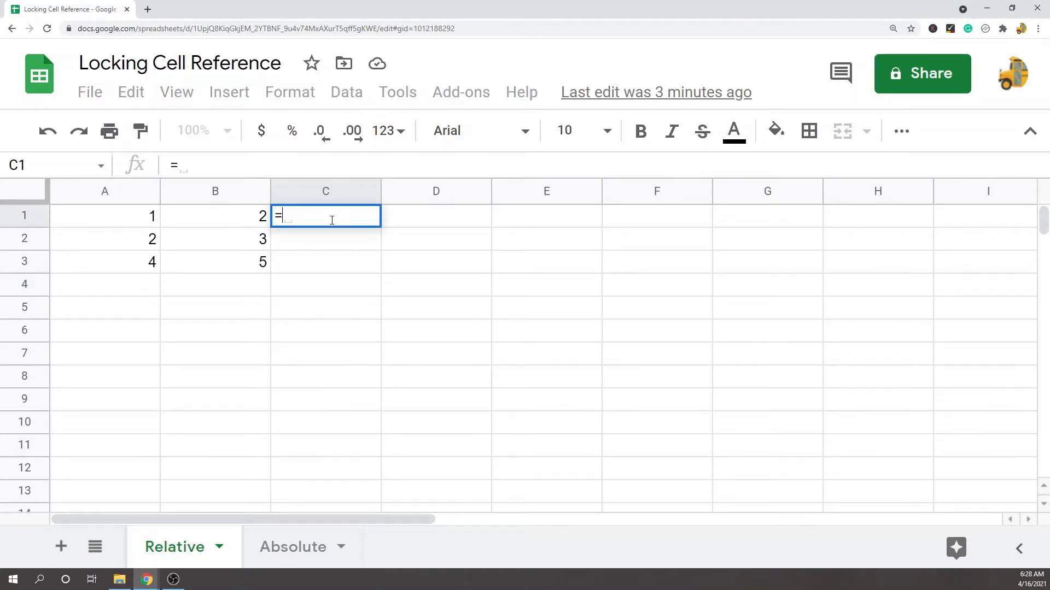
{"action": "type", "text": "A"}
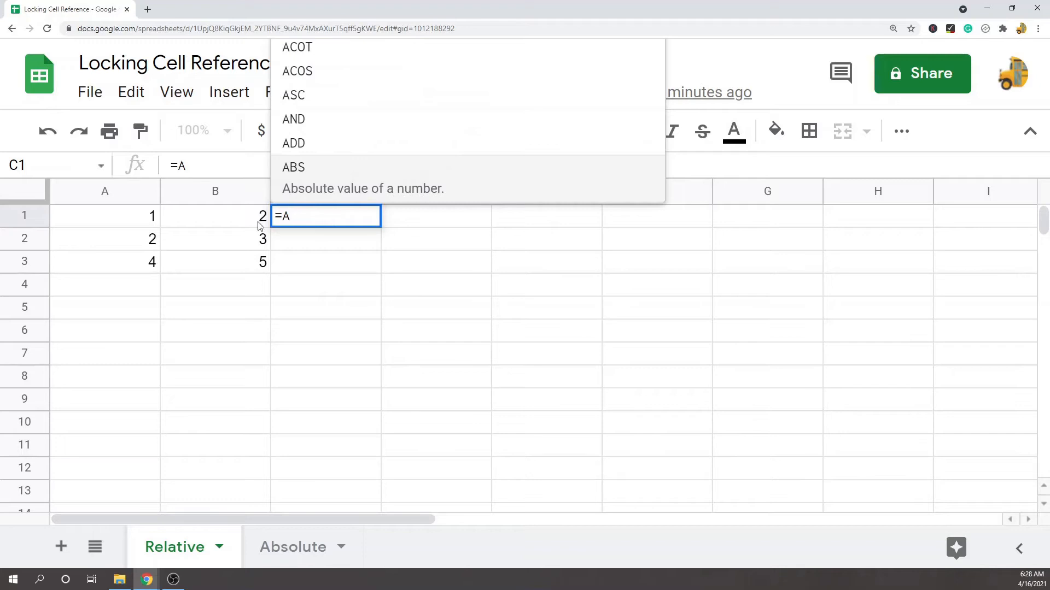
{"action": "left_click", "coordinate": [104, 215]}
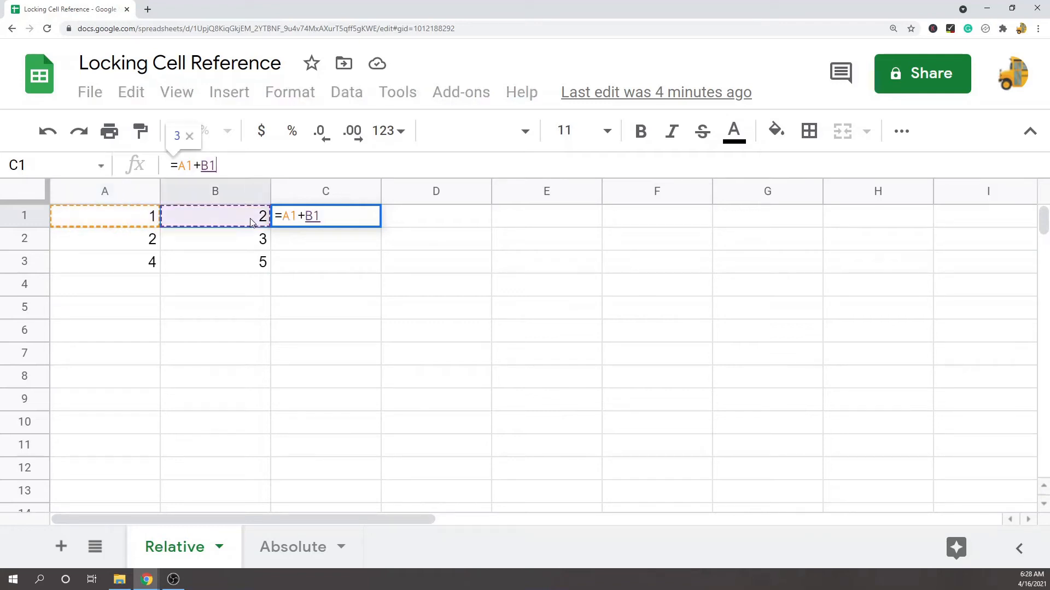
{"action": "key", "text": "Enter"}
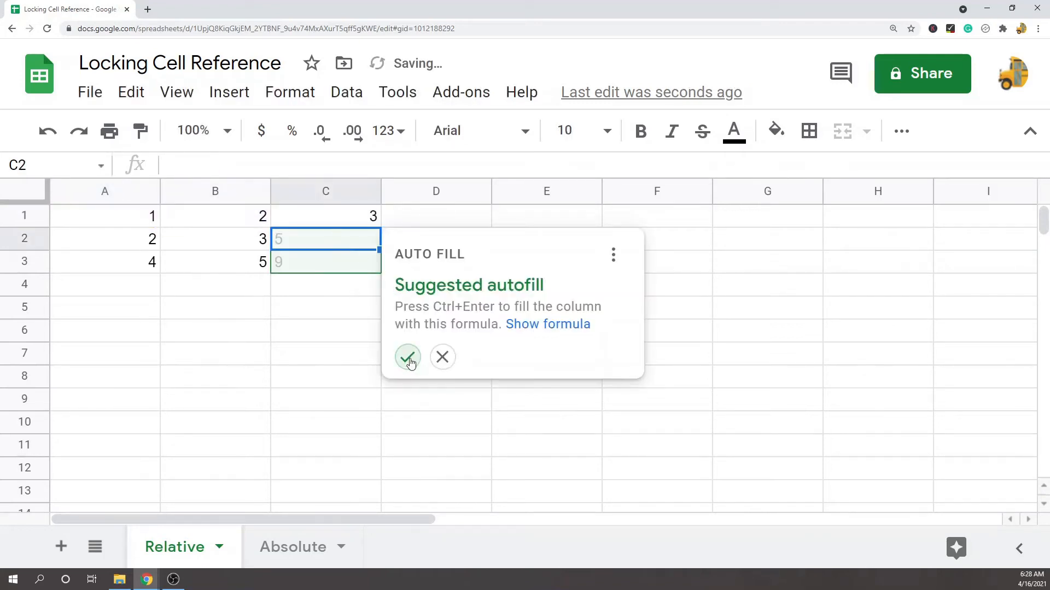
{"action": "left_click", "coordinate": [408, 357]}
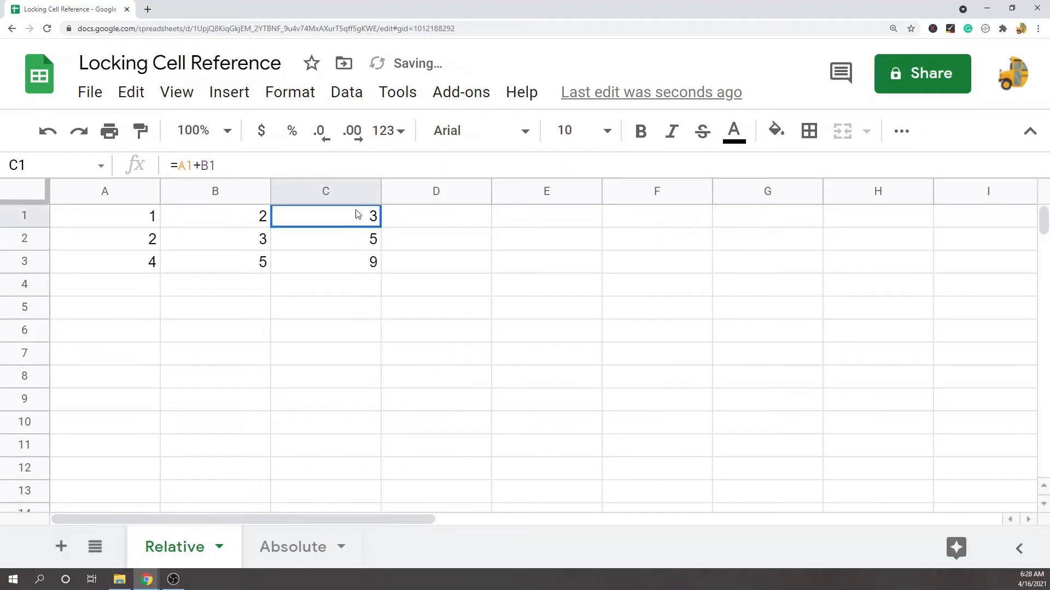
{"action": "double_click", "coordinate": [326, 215]}
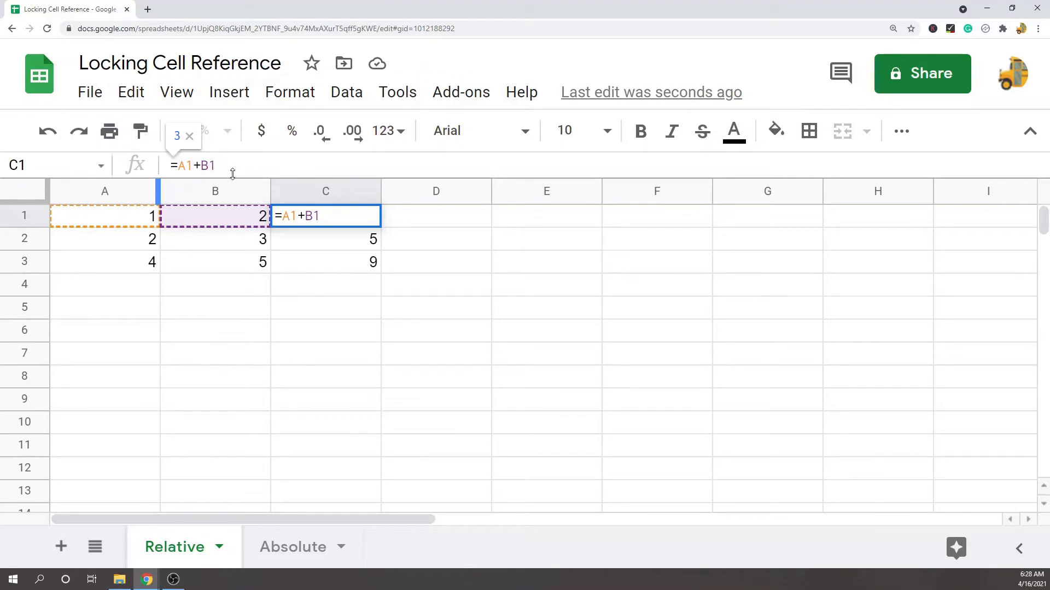
{"action": "mouse_move", "coordinate": [251, 156]}
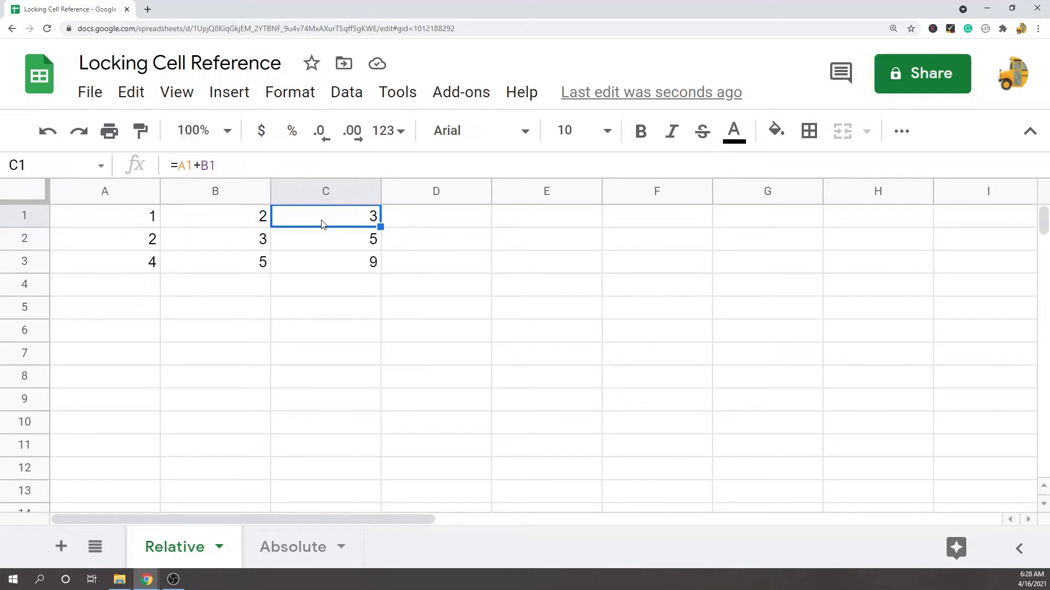
{"action": "mouse_move", "coordinate": [328, 241]}
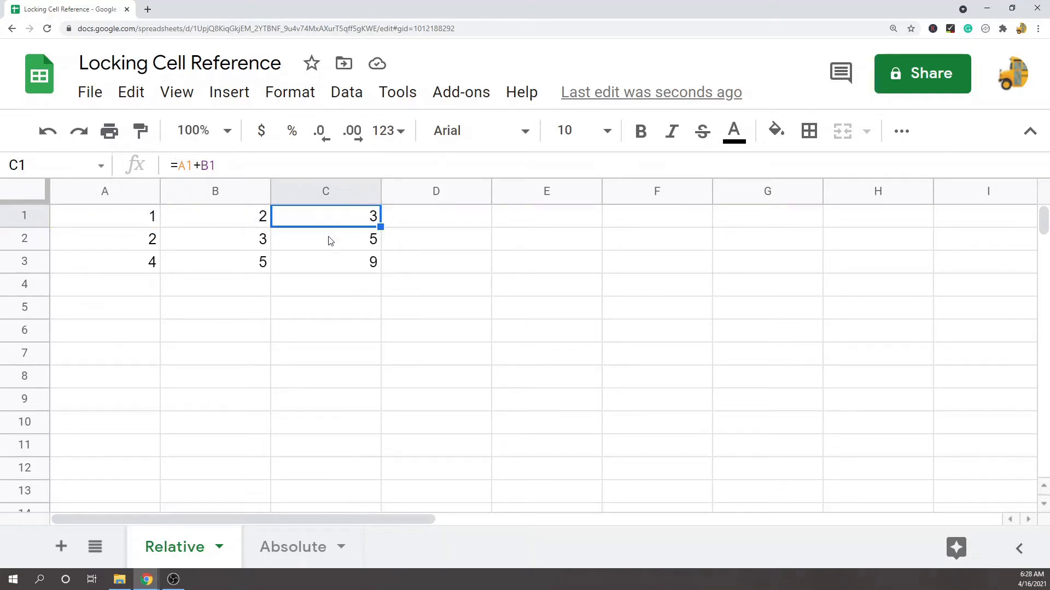
{"action": "left_click", "coordinate": [325, 239]}
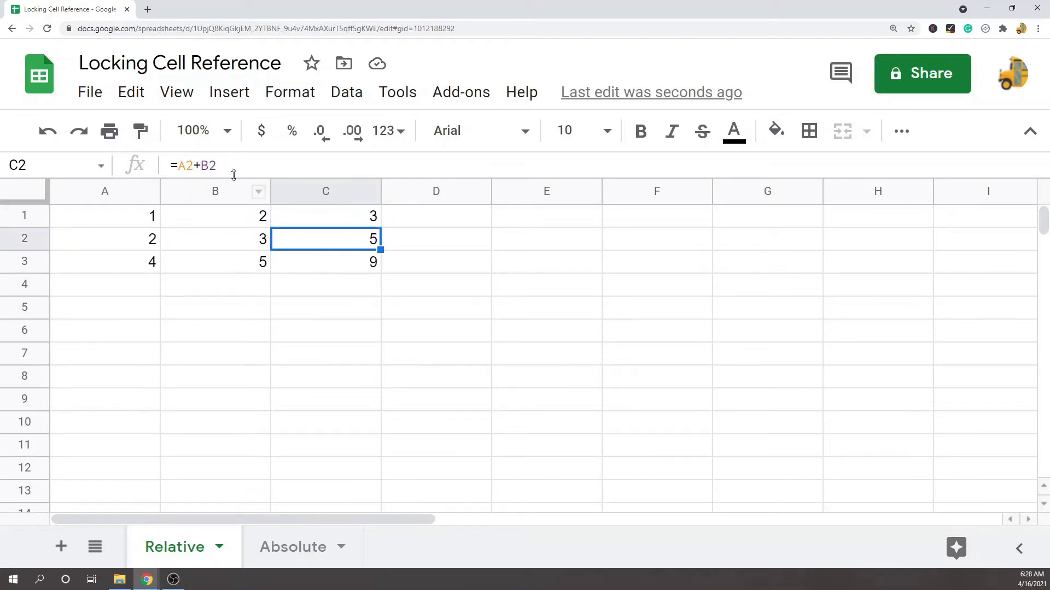
{"action": "double_click", "coordinate": [325, 238]}
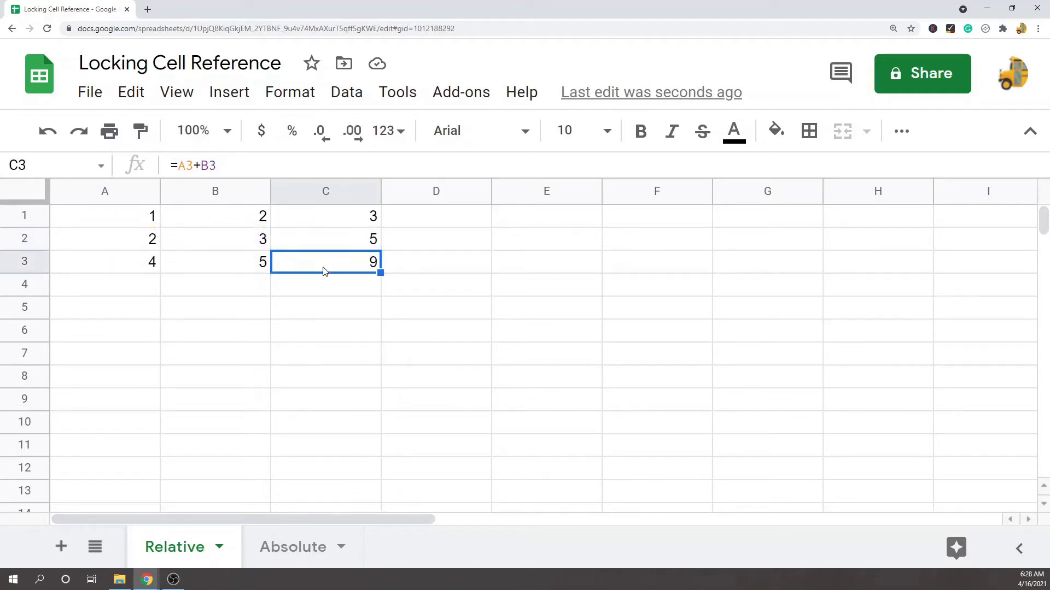
{"action": "double_click", "coordinate": [326, 262]}
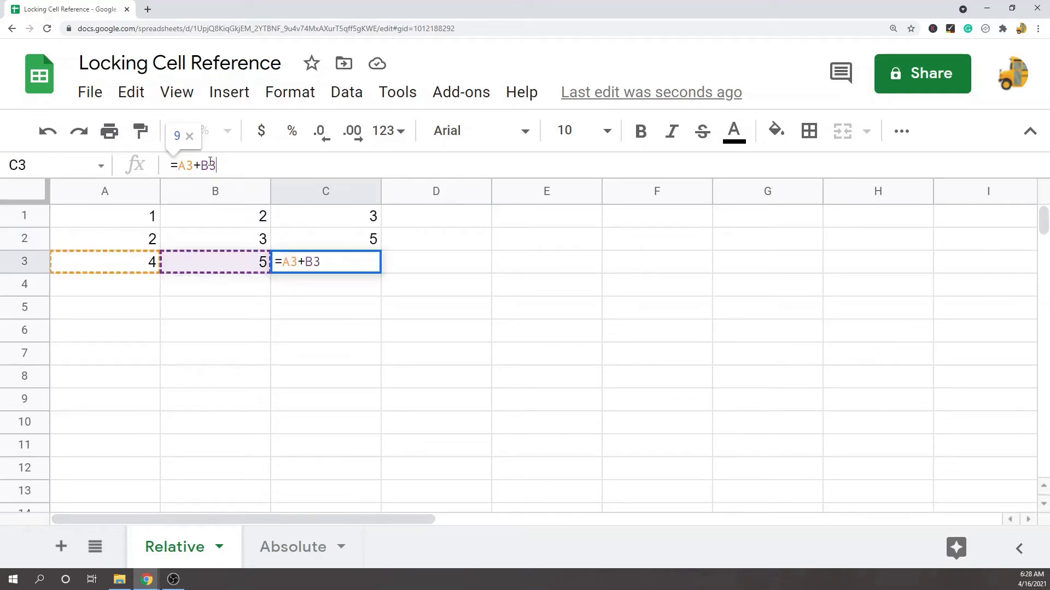
{"action": "key", "text": "Enter"}
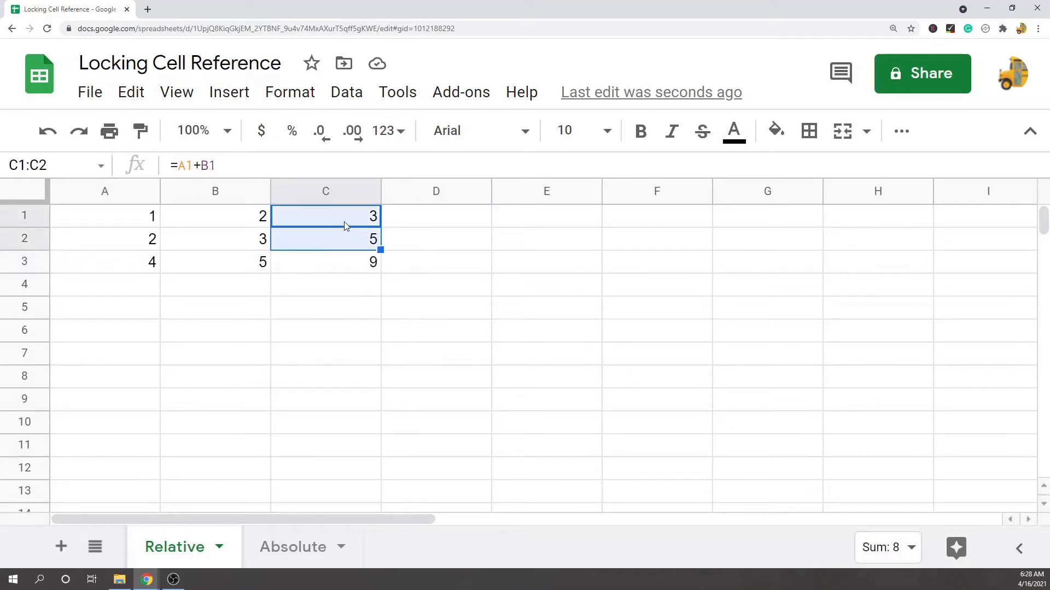
{"action": "mouse_move", "coordinate": [341, 267]}
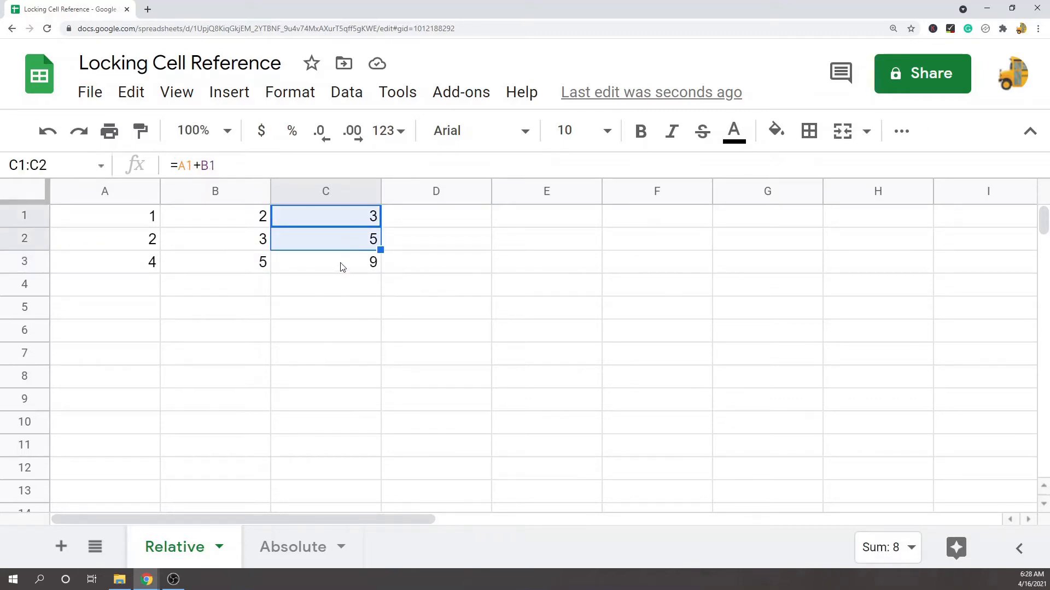
{"action": "left_click", "coordinate": [326, 215]}
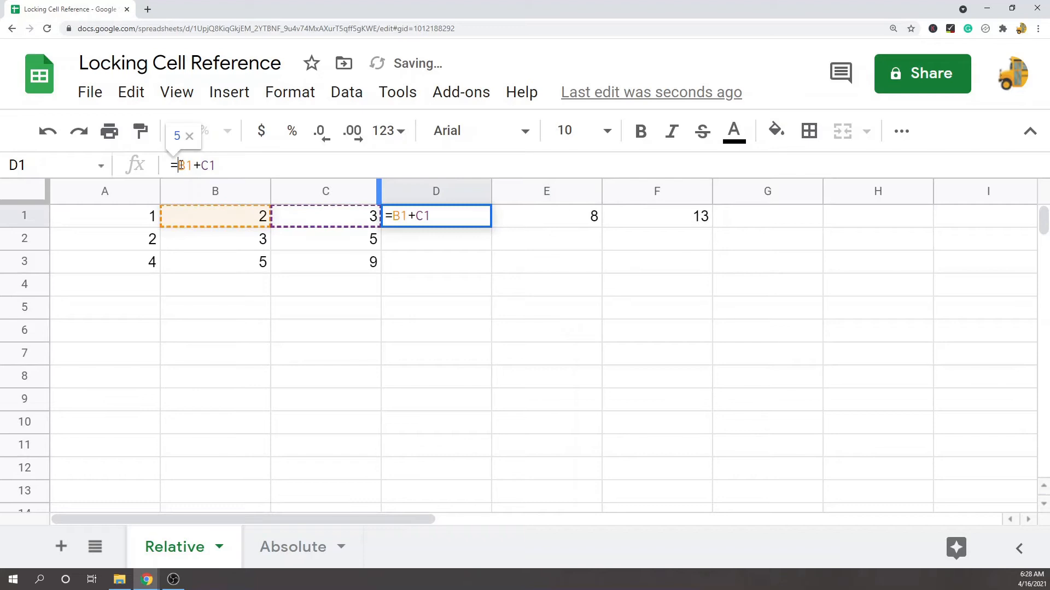
{"action": "left_click", "coordinate": [546, 215]}
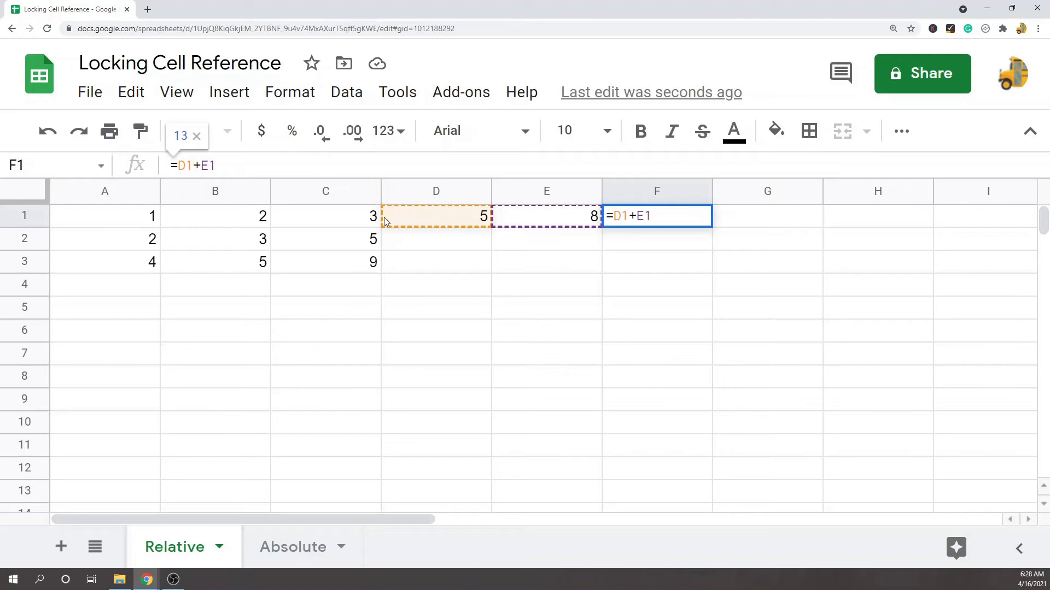
{"action": "key", "text": "Enter"}
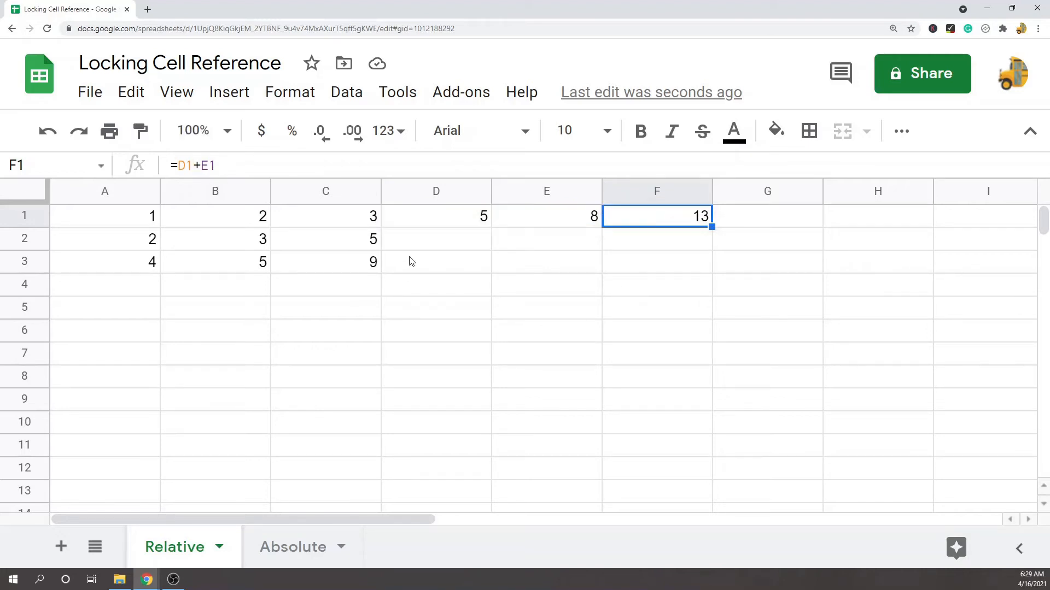
{"action": "mouse_move", "coordinate": [429, 216]}
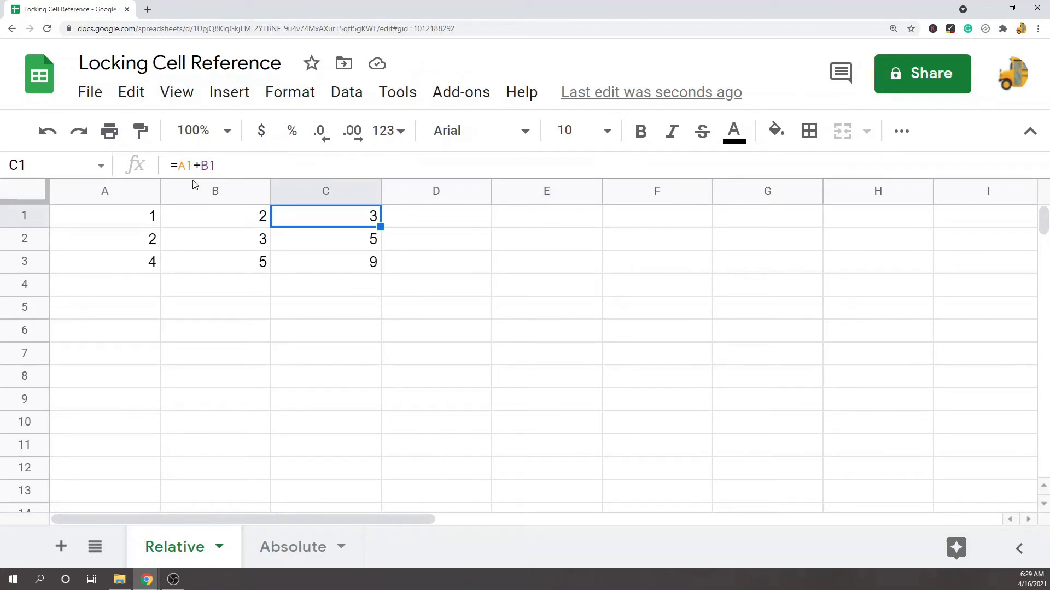
{"action": "left_click", "coordinate": [177, 165]}
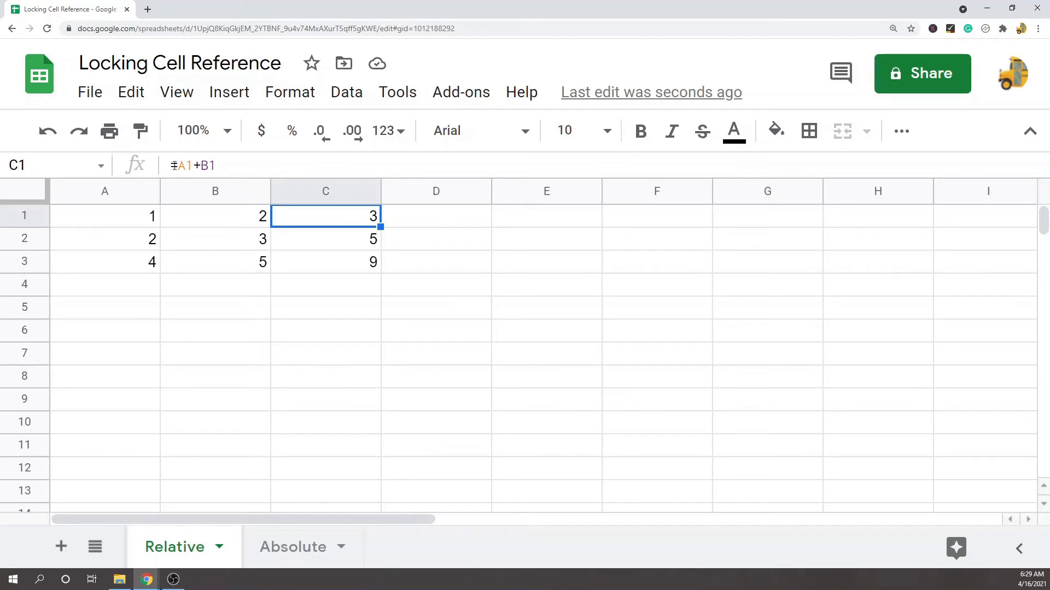
On the Absolute sheet, enter =$A$1+B1 in C1 beside numbers 1–4 in column B.
{"action": "left_click", "coordinate": [293, 547]}
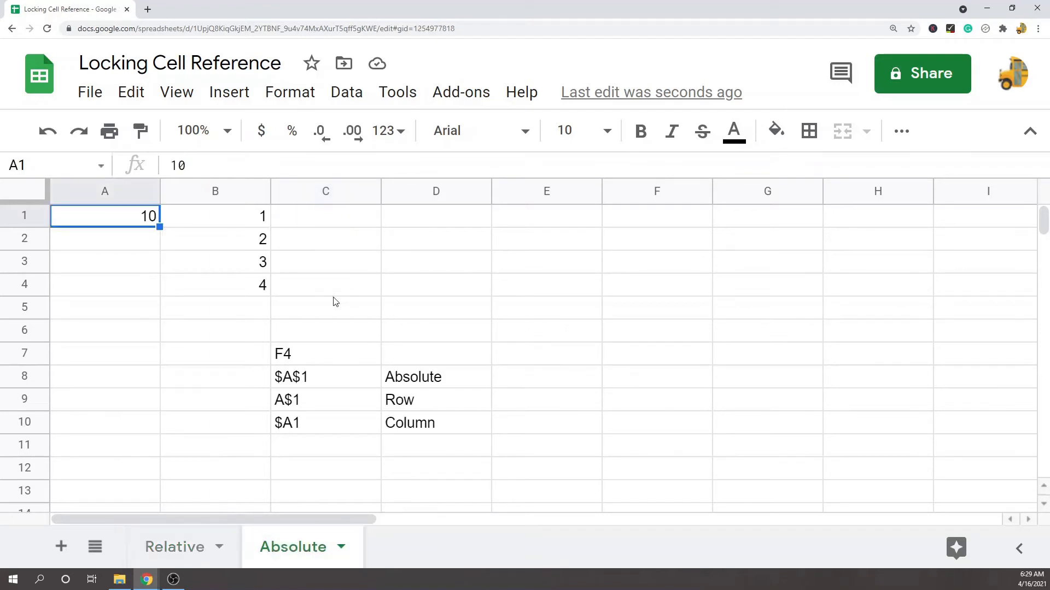
{"action": "mouse_move", "coordinate": [234, 238]}
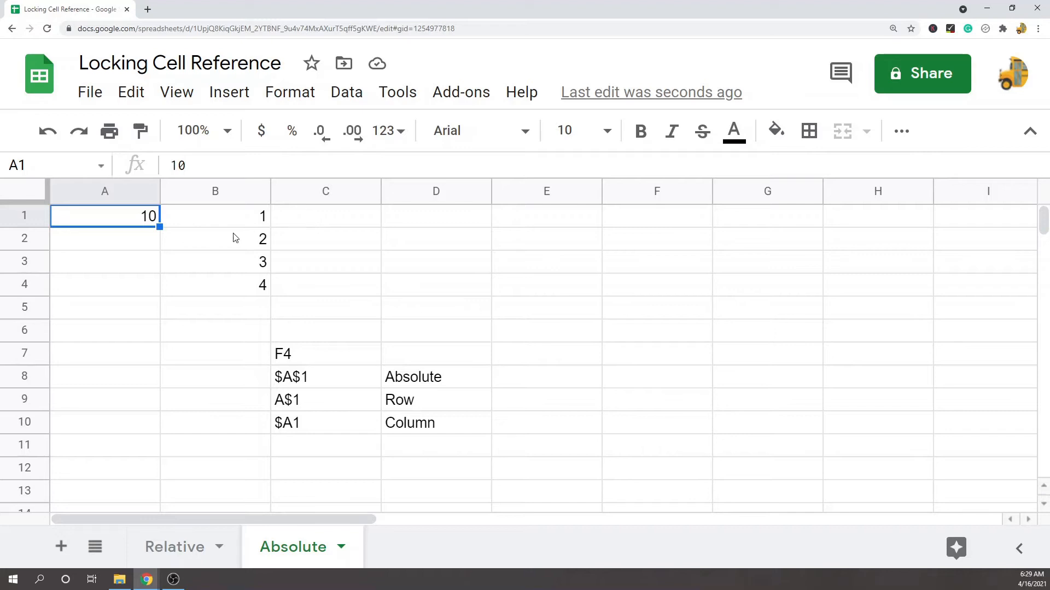
{"action": "left_click", "coordinate": [214, 215]}
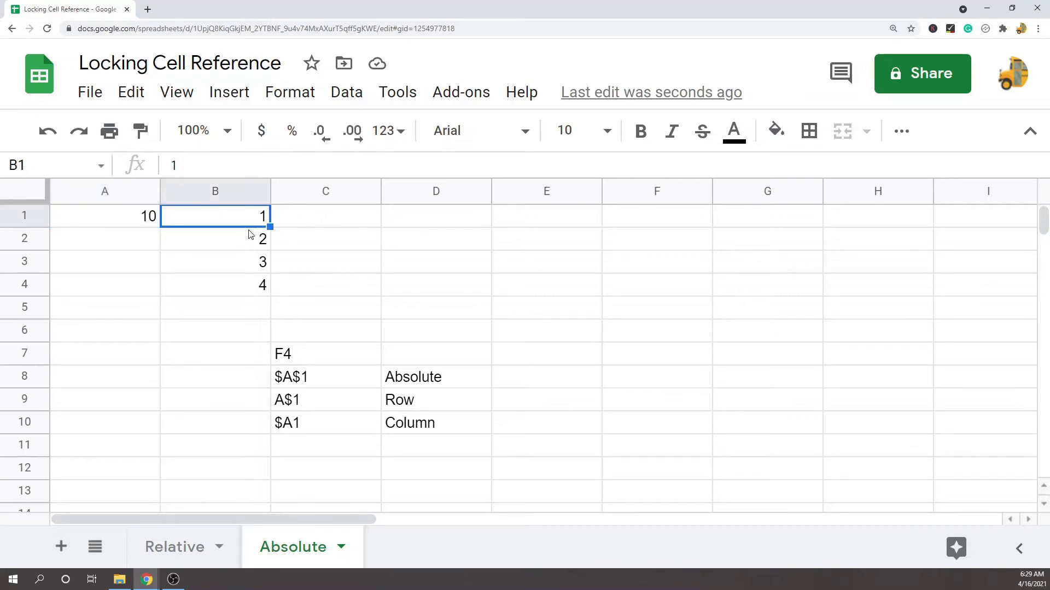
{"action": "mouse_move", "coordinate": [136, 219]}
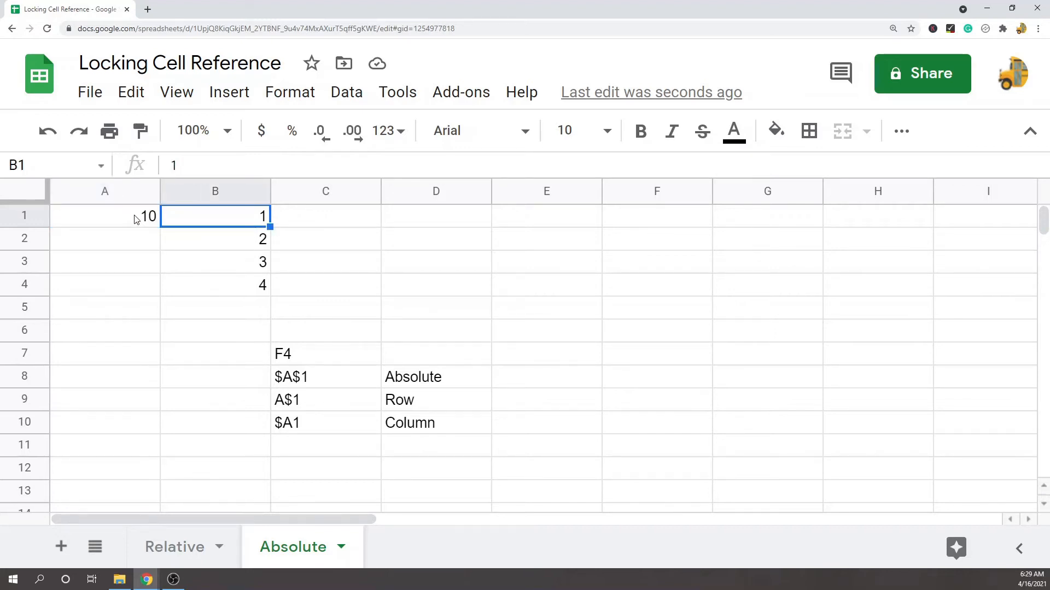
{"action": "left_click_drag", "start_coordinate": [214, 216], "coordinate": [215, 284]}
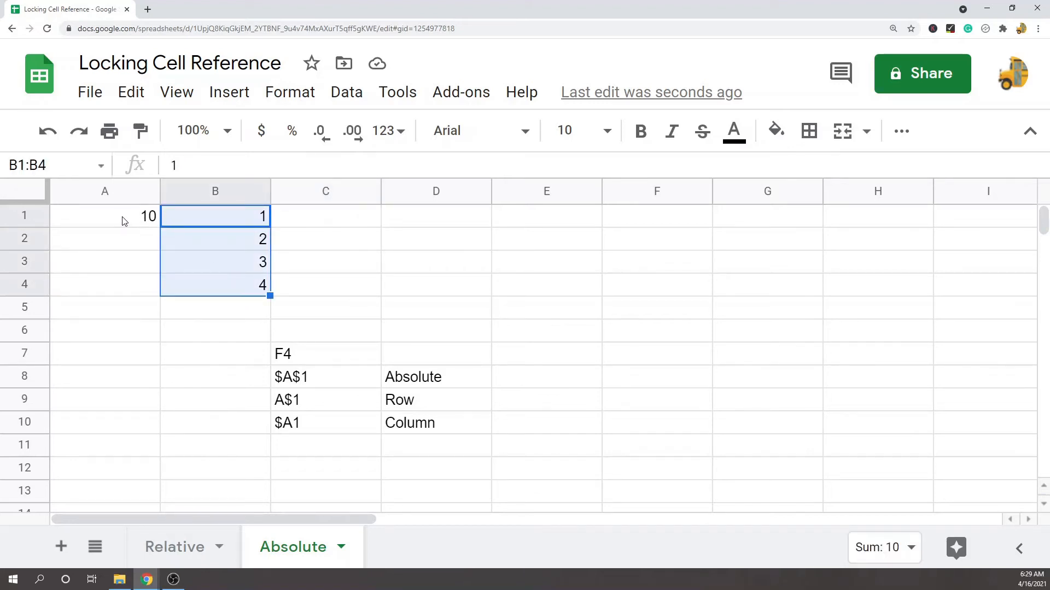
{"action": "left_click", "coordinate": [325, 215]}
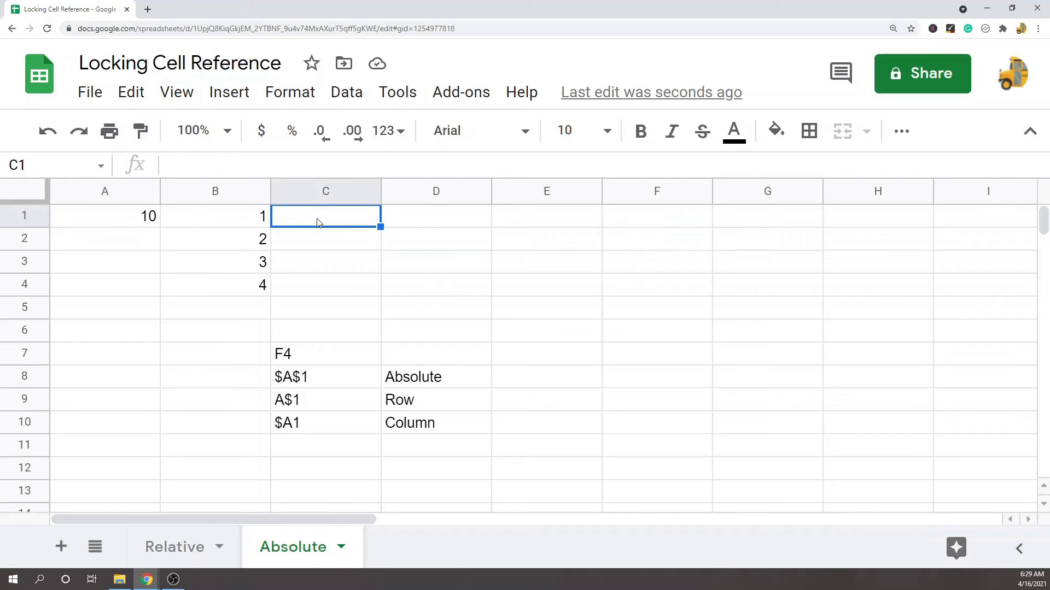
{"action": "type", "text": "="}
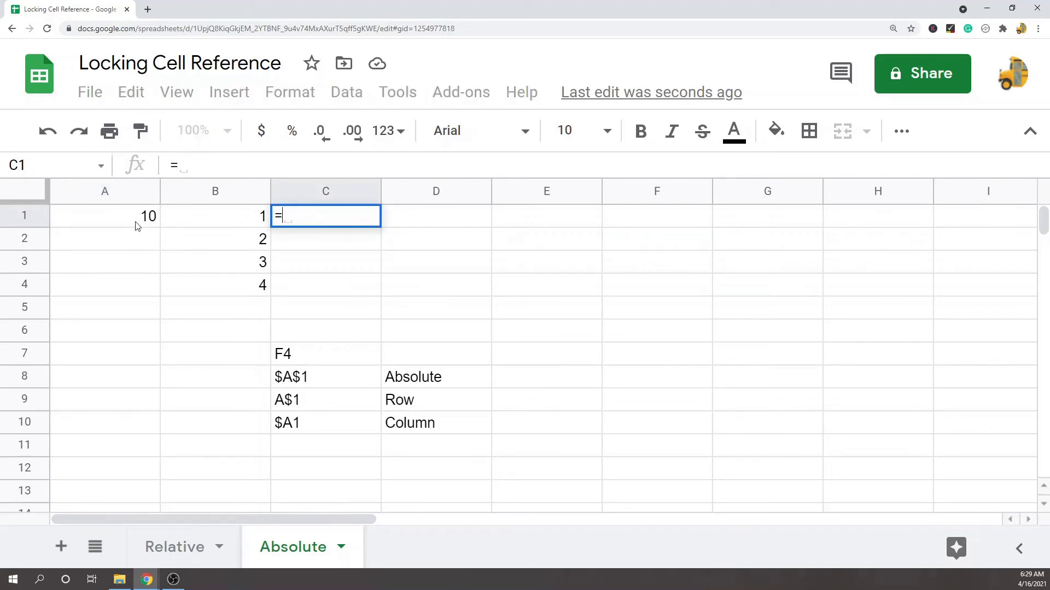
{"action": "left_click", "coordinate": [104, 215]}
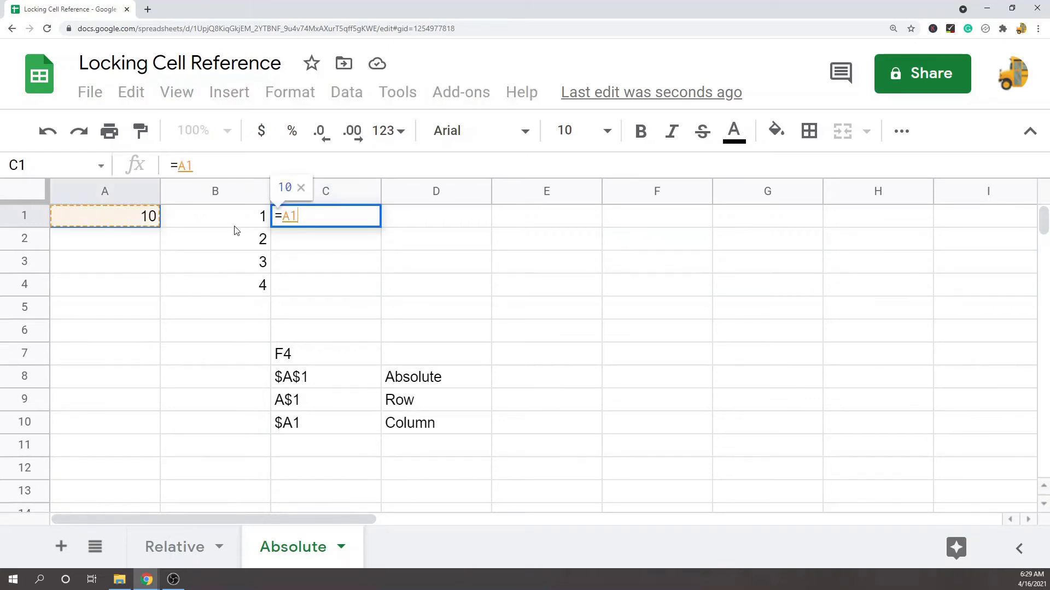
{"action": "type", "text": "+B1"}
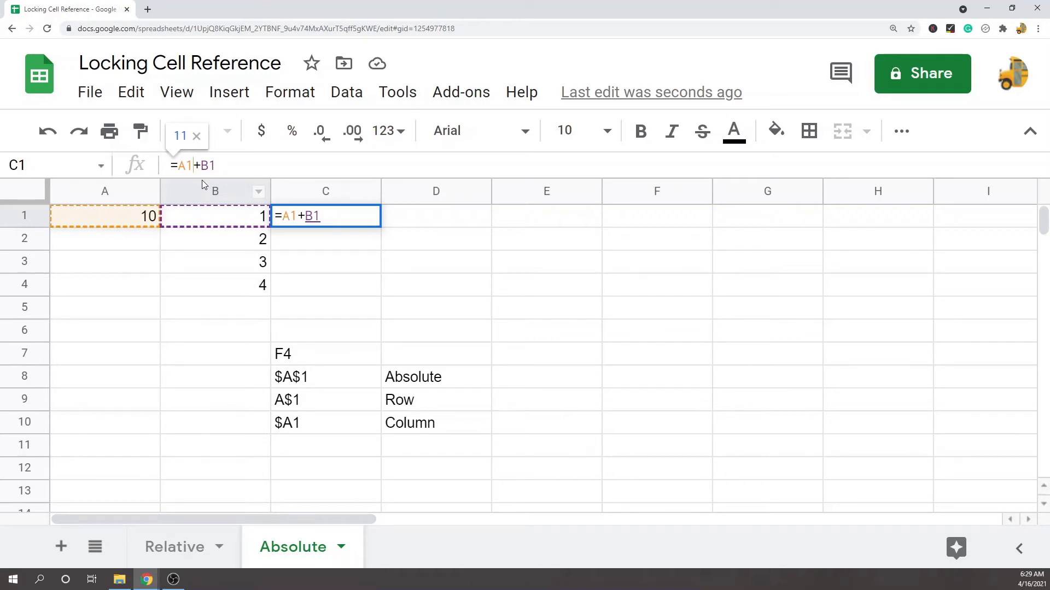
{"action": "key", "text": "f4"}
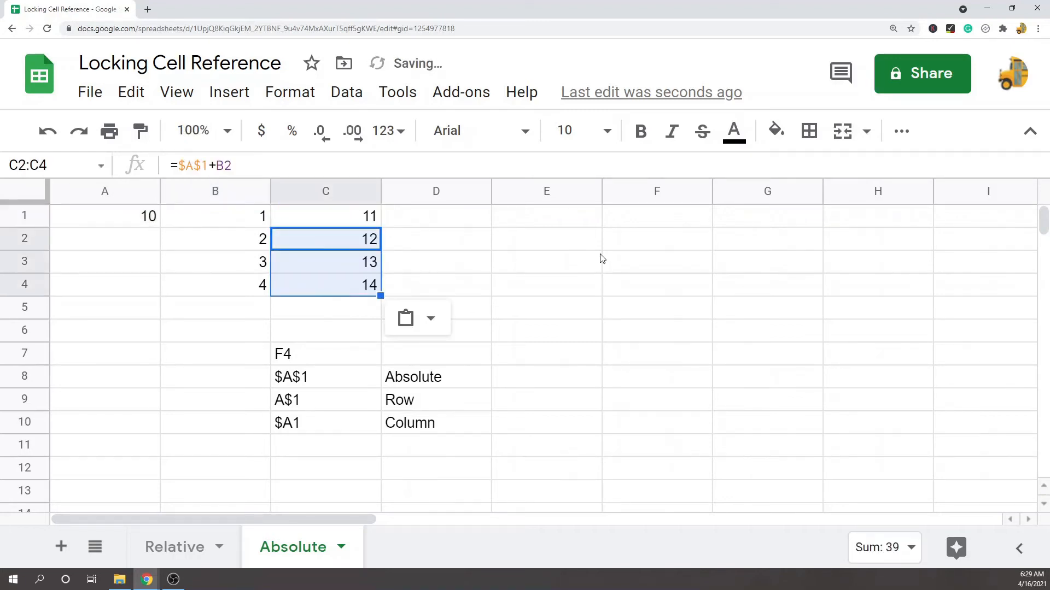
{"action": "left_click", "coordinate": [325, 215]}
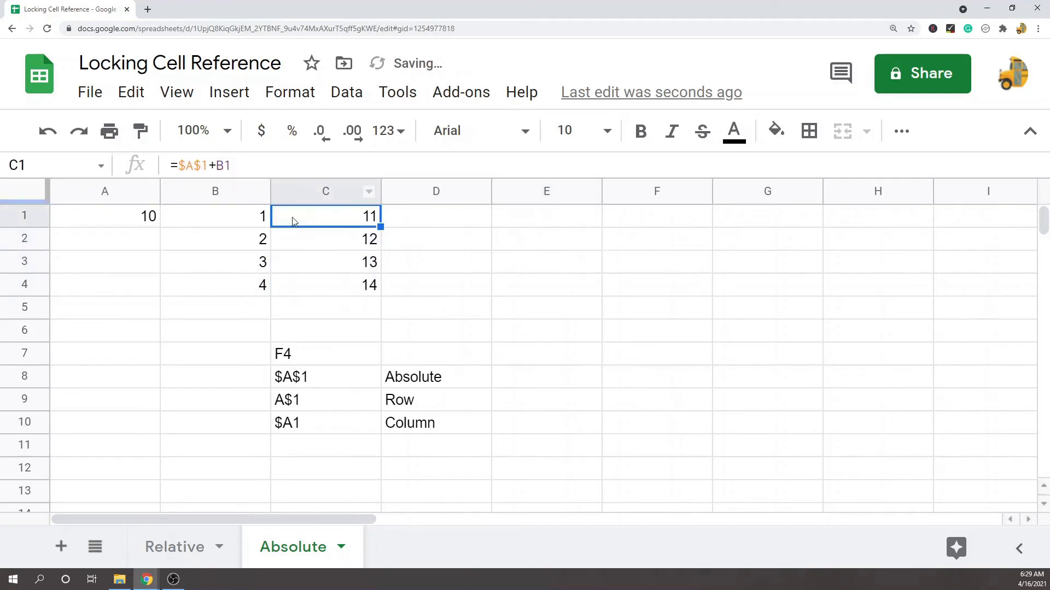
{"action": "left_click", "coordinate": [326, 239]}
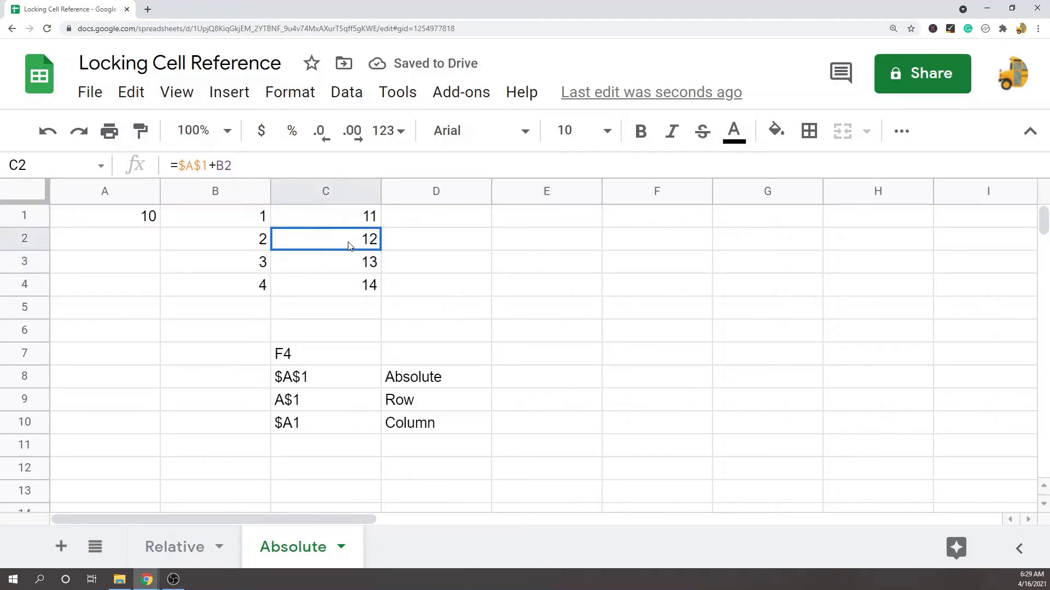
{"action": "double_click", "coordinate": [326, 238]}
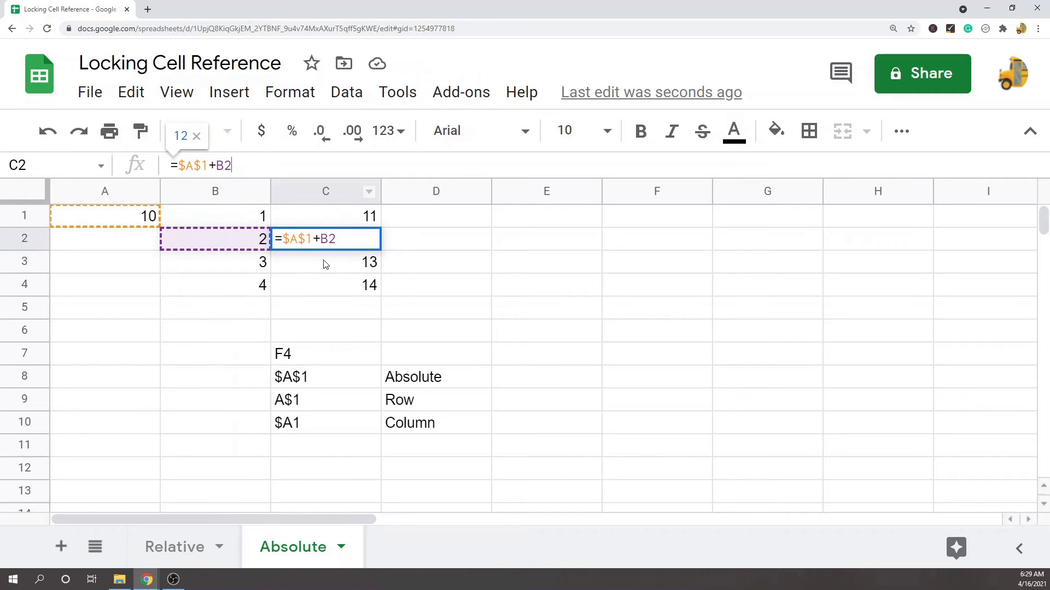
{"action": "key", "text": "enter"}
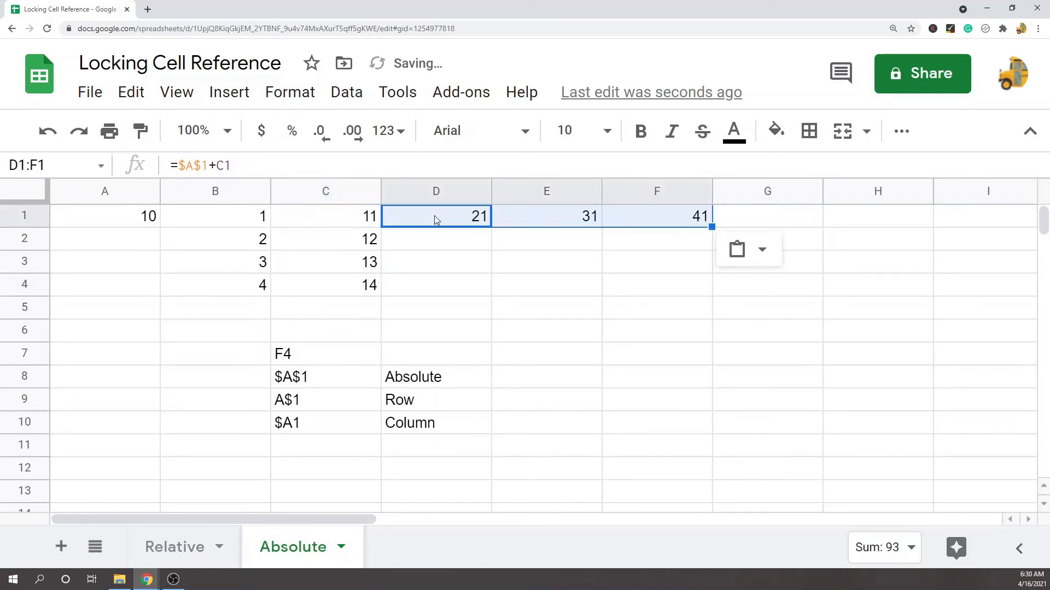
{"action": "double_click", "coordinate": [436, 215]}
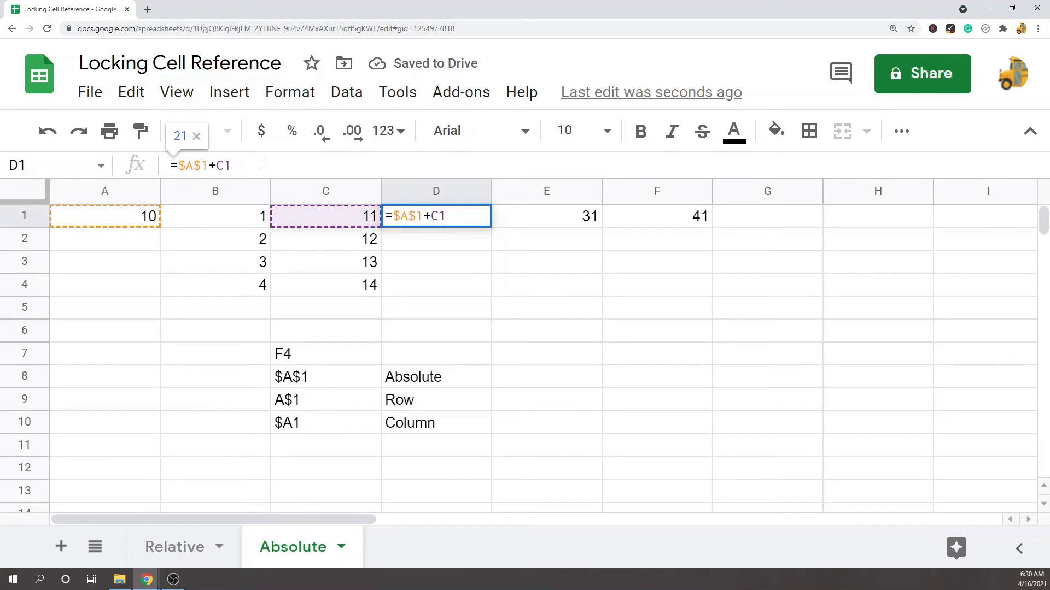
{"action": "left_click", "coordinate": [546, 215]}
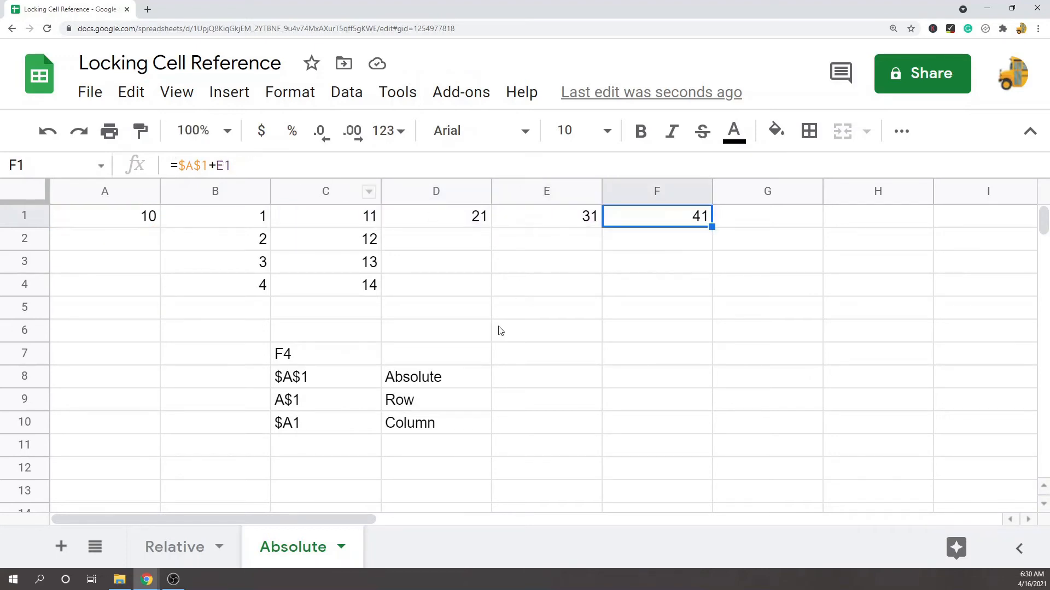
{"action": "mouse_move", "coordinate": [531, 367]}
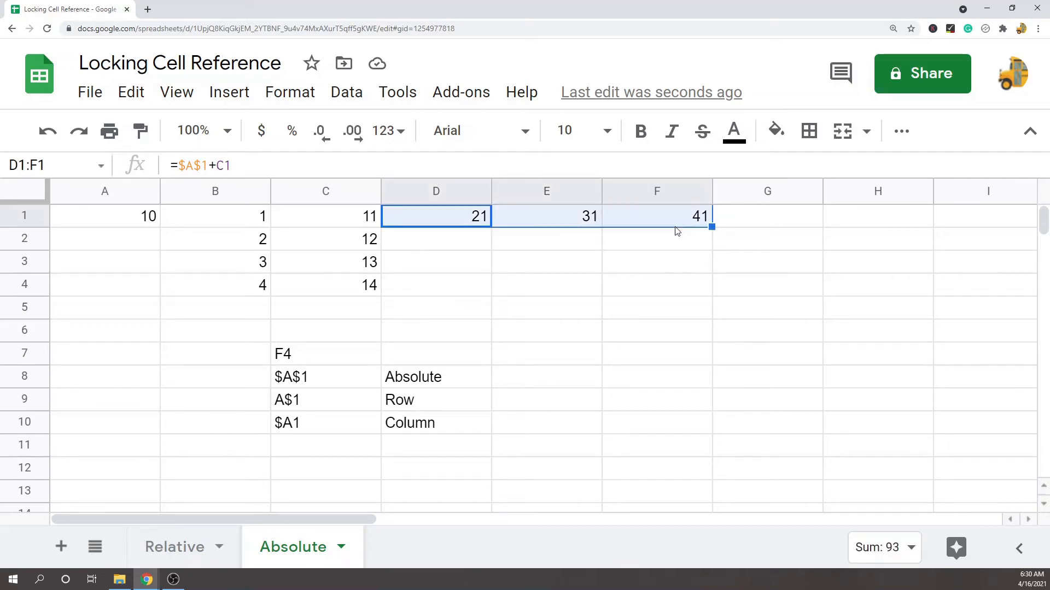
{"action": "key", "text": "Delete"}
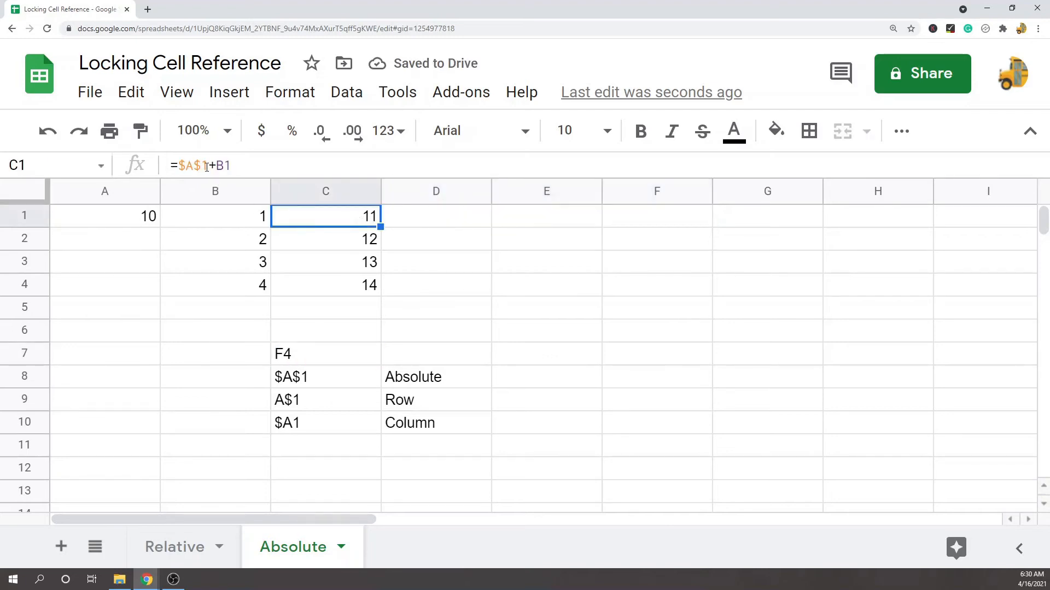
{"action": "double_click", "coordinate": [325, 215]}
{"action": "type", "text": "="}
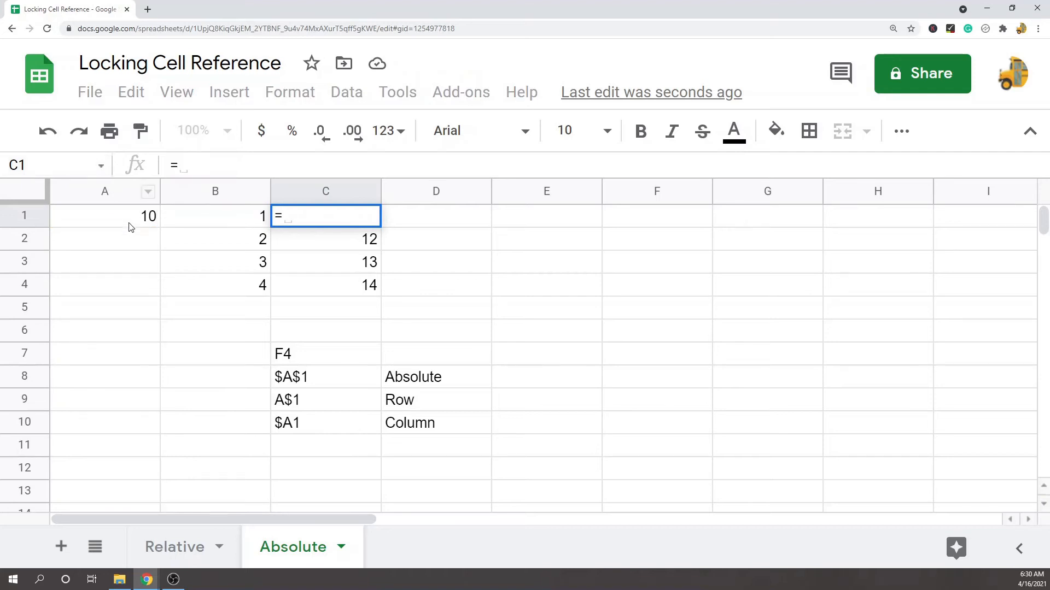
{"action": "left_click", "coordinate": [104, 215]}
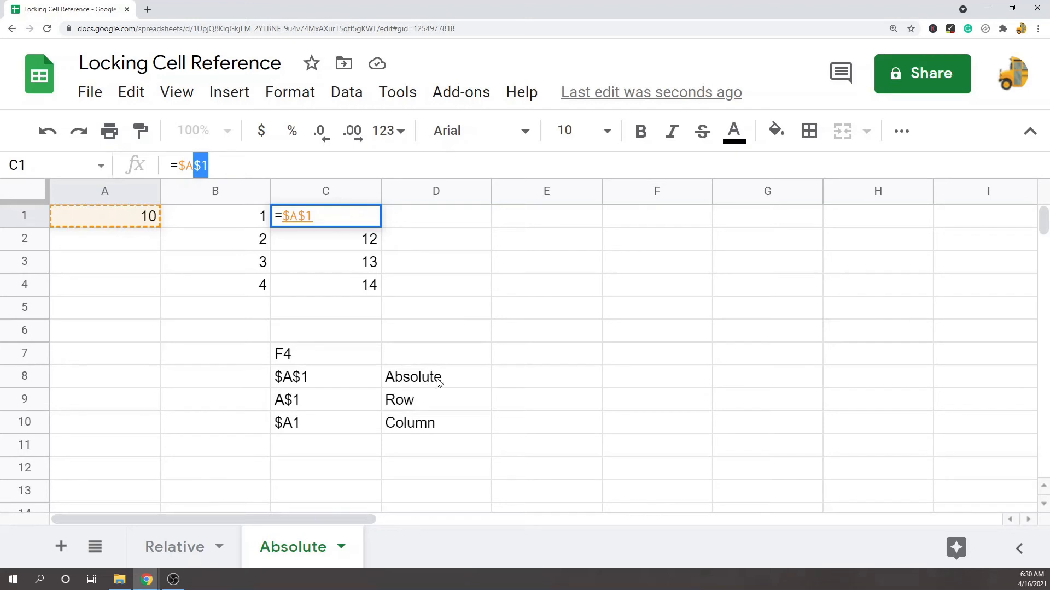
{"action": "mouse_move", "coordinate": [440, 384]}
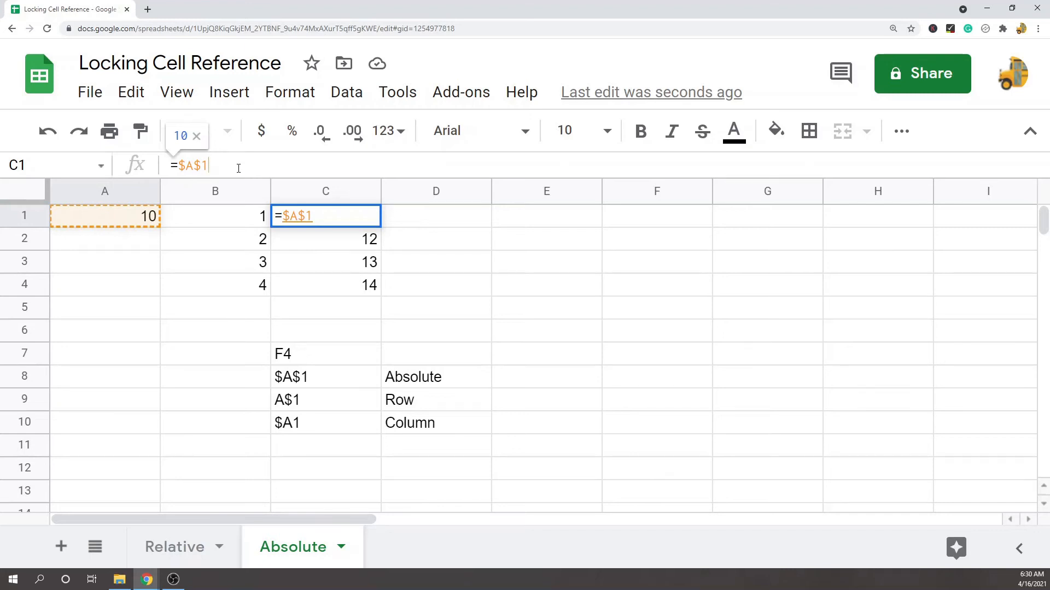
{"action": "left_click", "coordinate": [215, 216]}
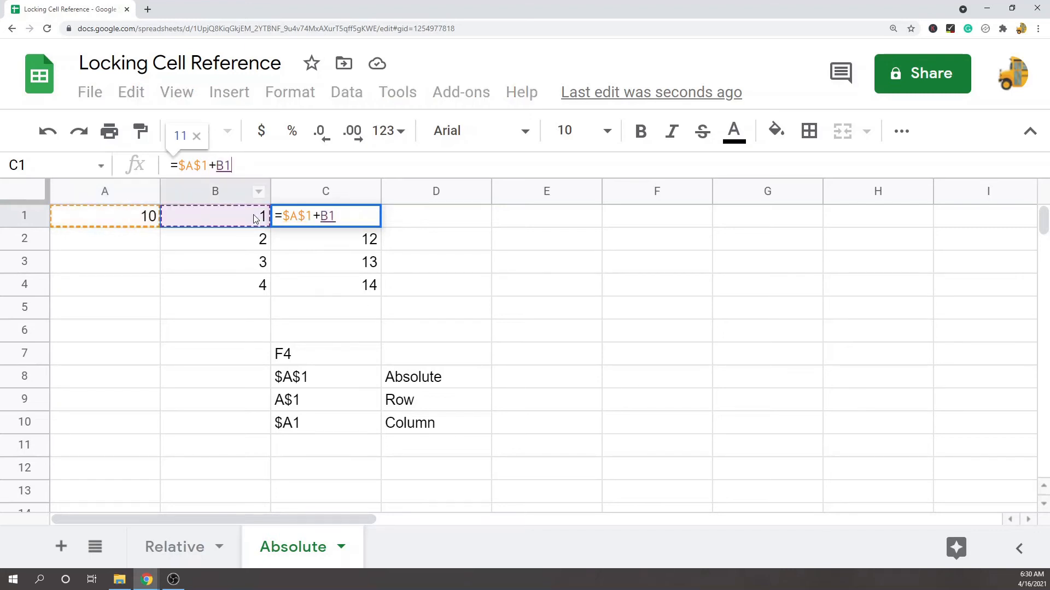
{"action": "key", "text": "Enter"}
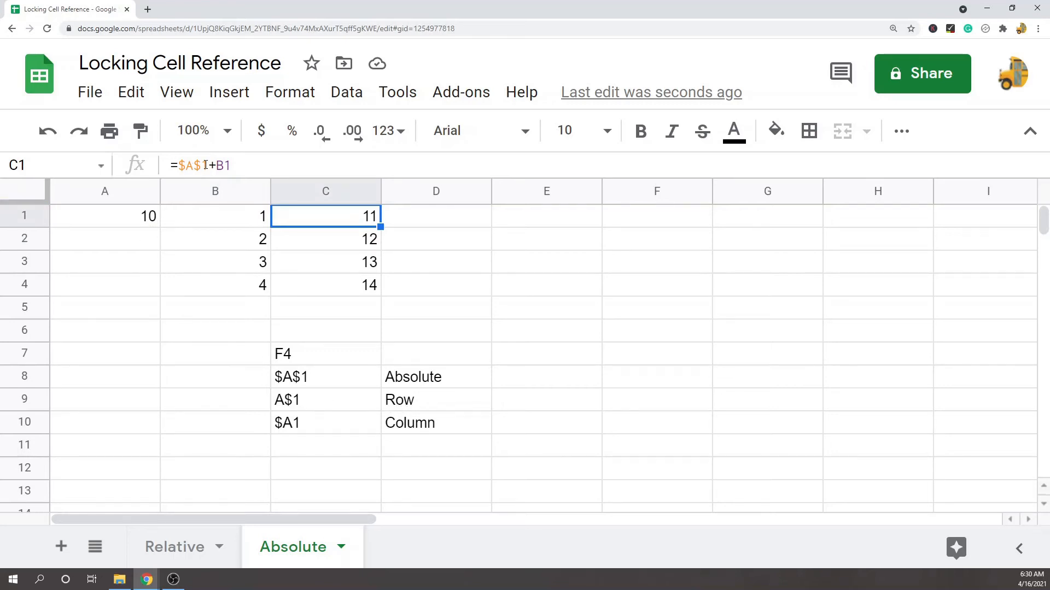
Enter row-locked =A$1+B1 in C1, check the D1 copy, and highlight row 1.
{"action": "left_click", "coordinate": [326, 353]}
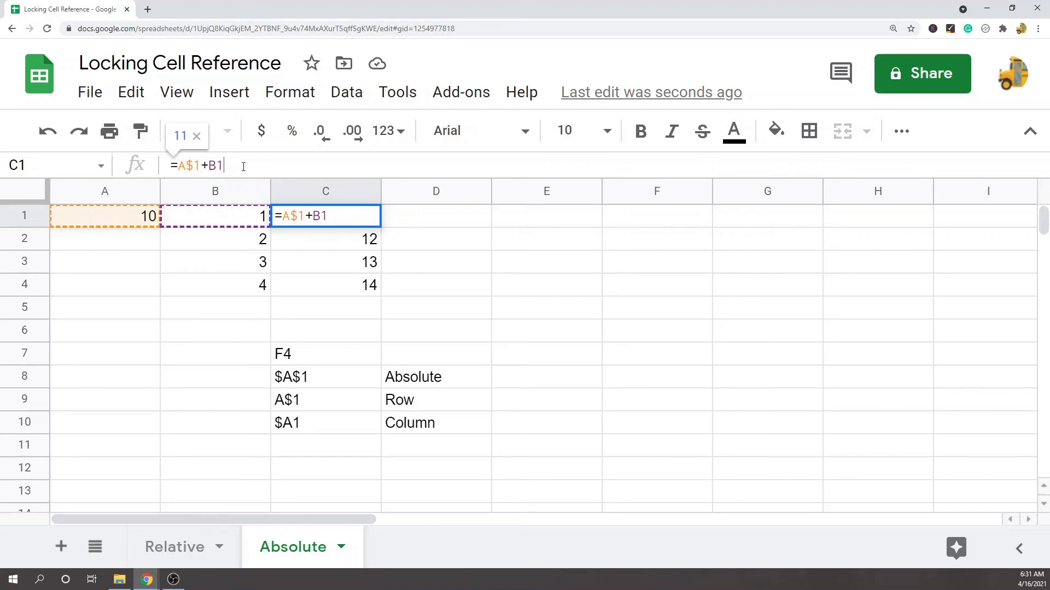
{"action": "key", "text": "enter"}
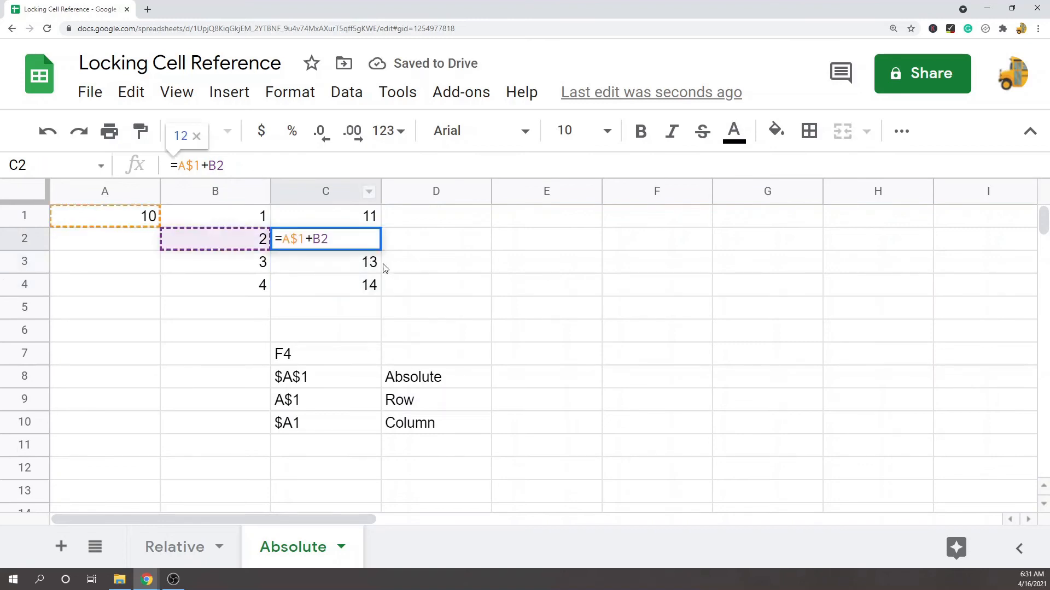
{"action": "left_click", "coordinate": [326, 261]}
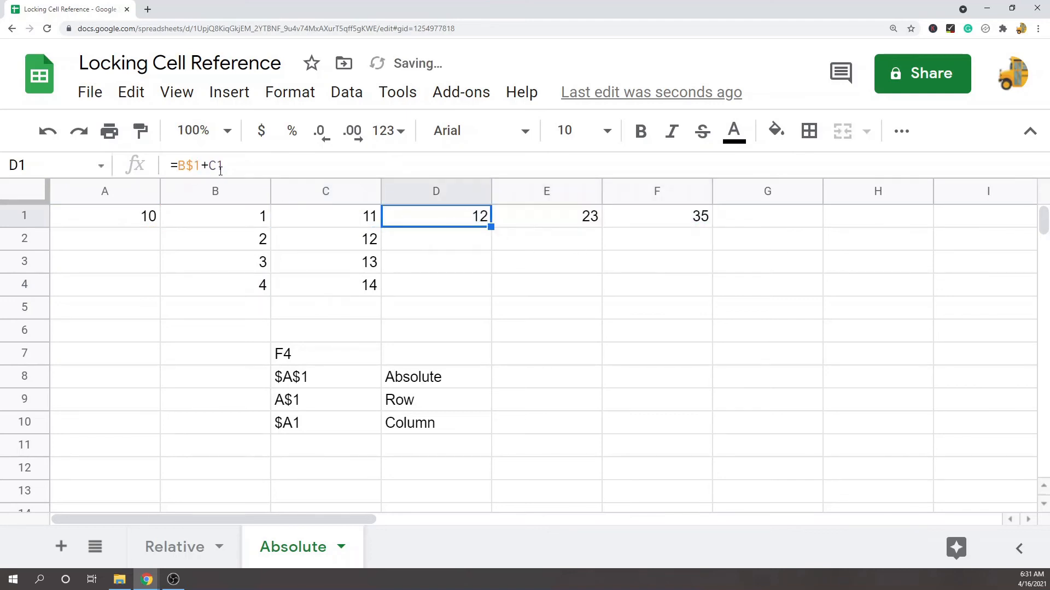
{"action": "left_click", "coordinate": [546, 215]}
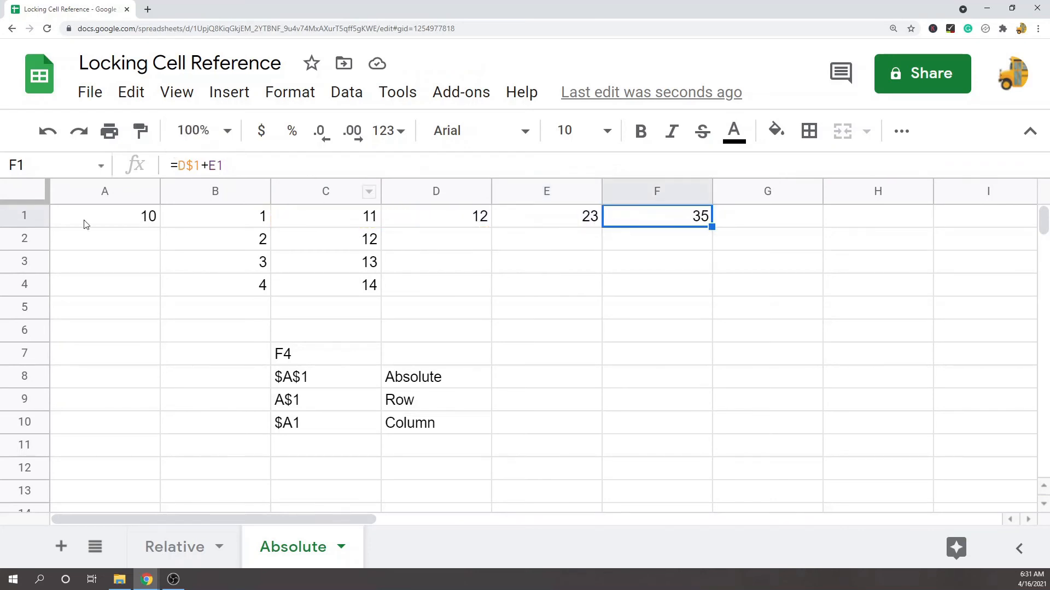
{"action": "left_click", "coordinate": [24, 215]}
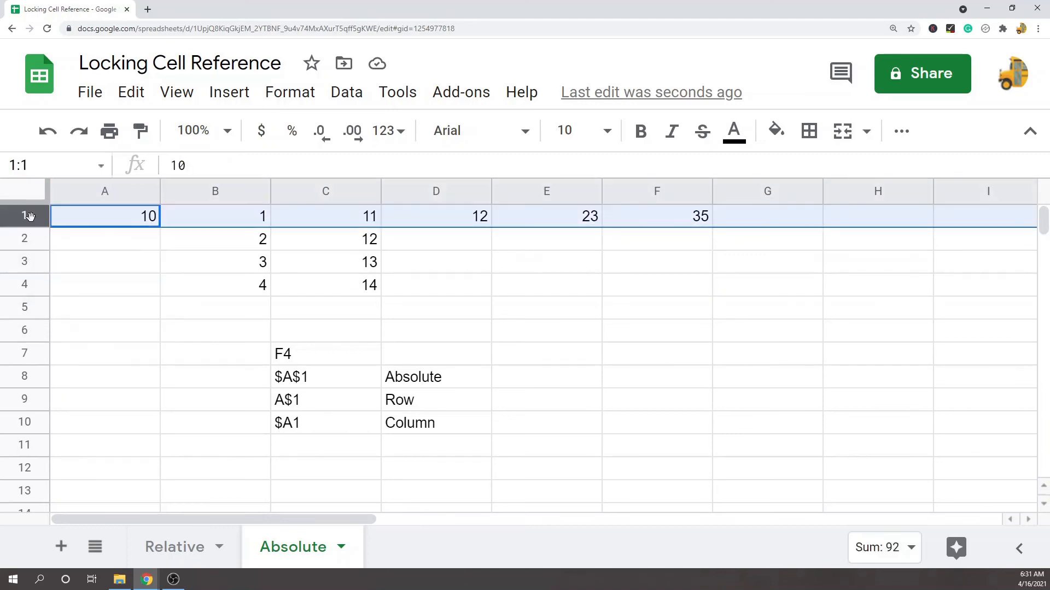
{"action": "mouse_move", "coordinate": [548, 220]}
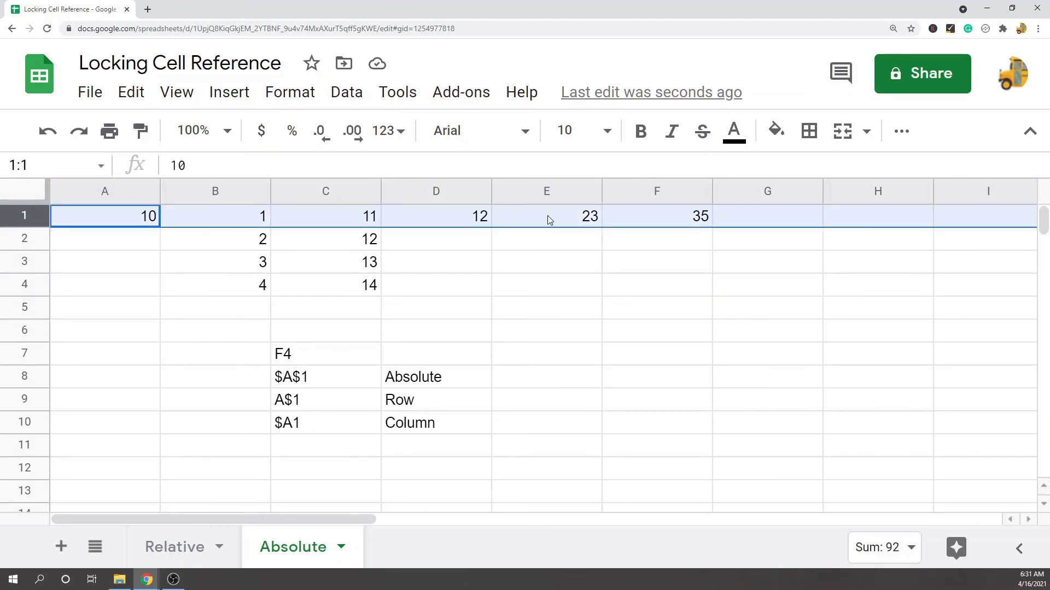
{"action": "mouse_move", "coordinate": [149, 230]}
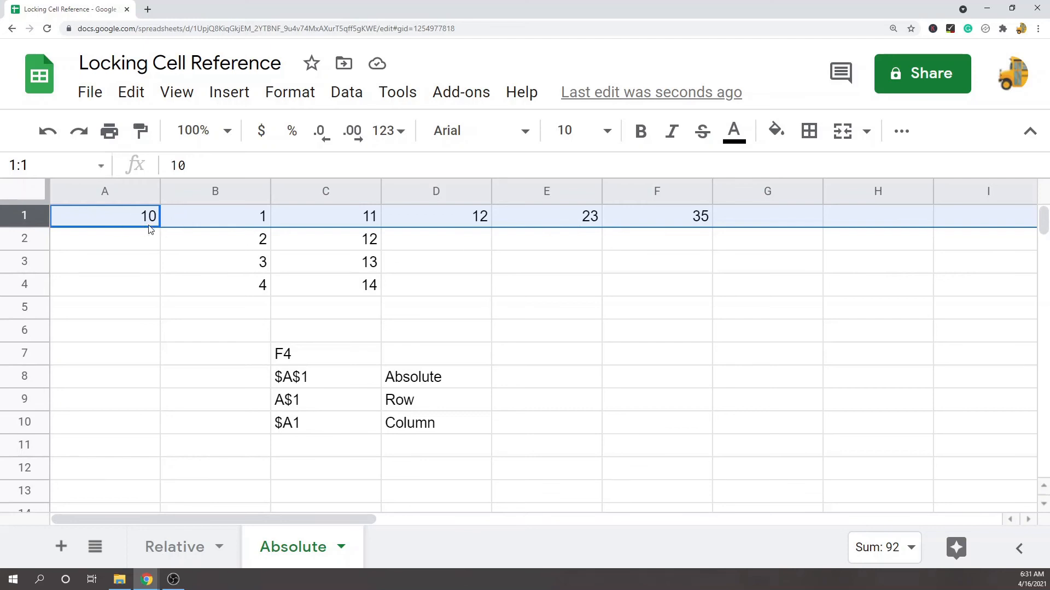
{"action": "mouse_move", "coordinate": [341, 241]}
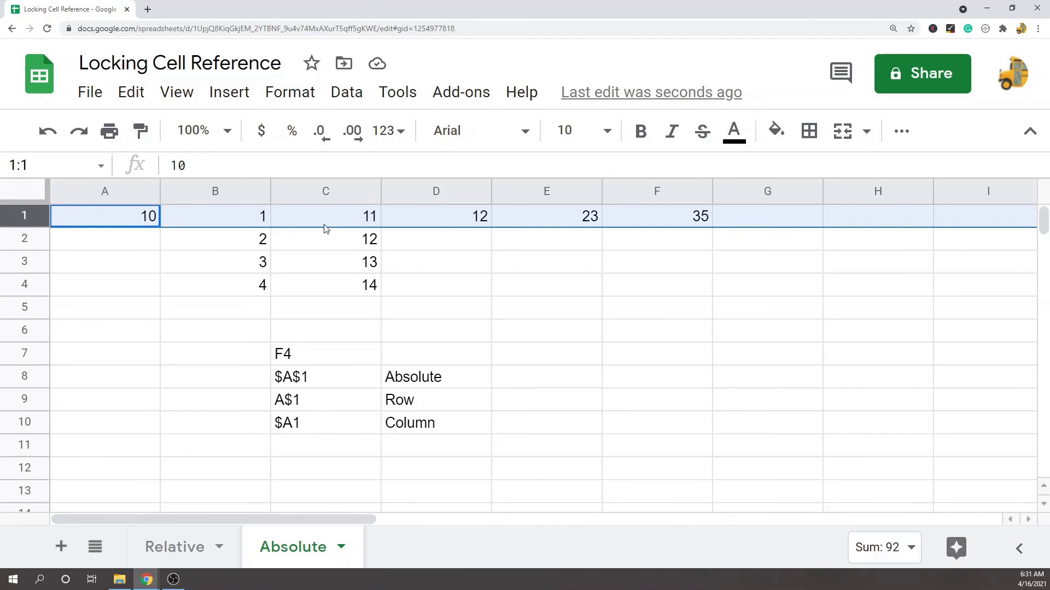
Change C1 to column-locked =$A1+B1 and check the filled formula in C2.
{"action": "double_click", "coordinate": [325, 215]}
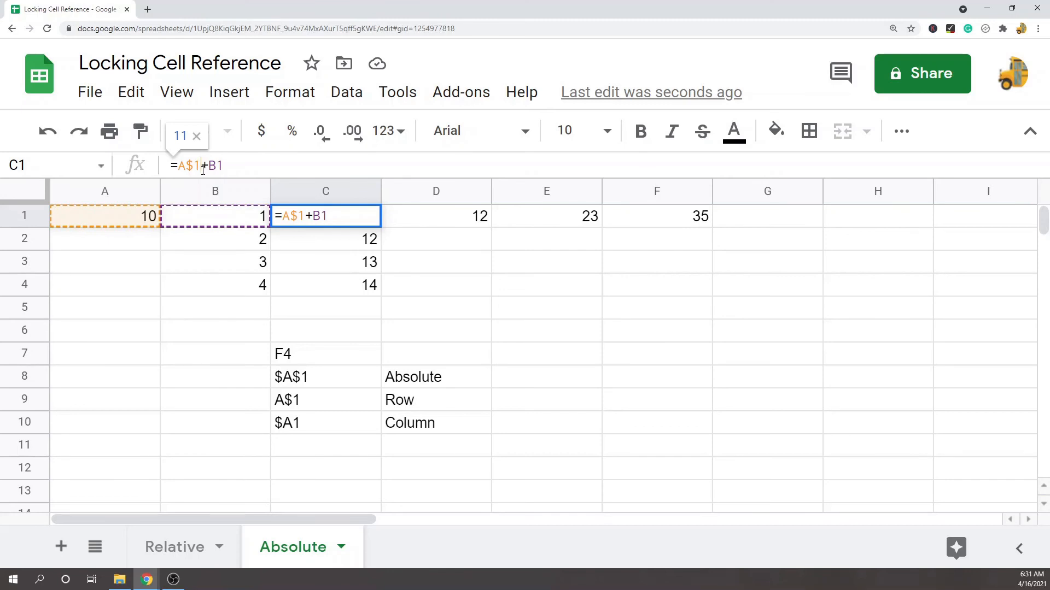
{"action": "key", "text": "f4"}
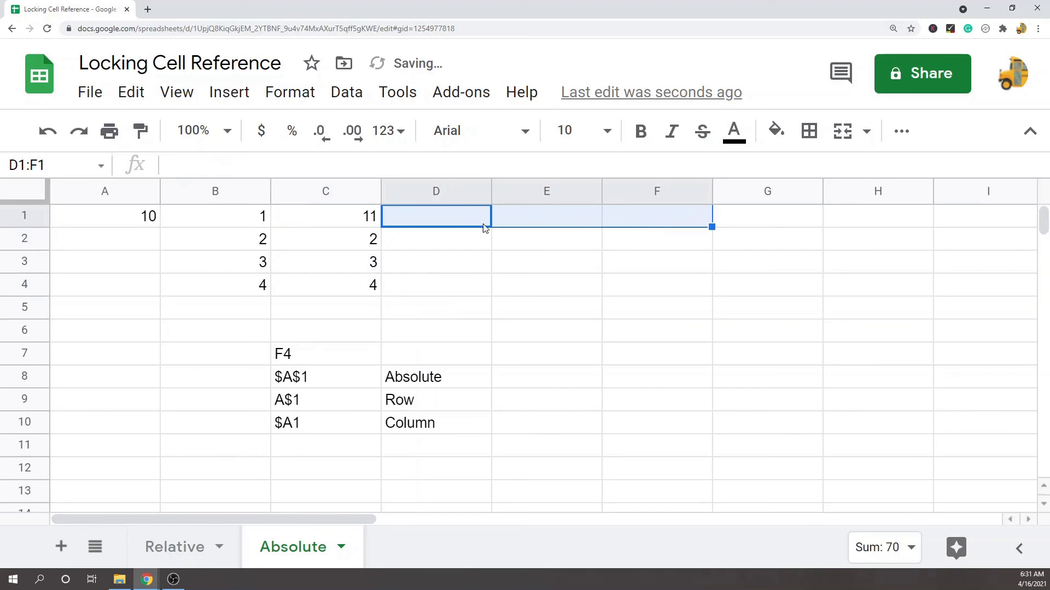
{"action": "left_click", "coordinate": [325, 238]}
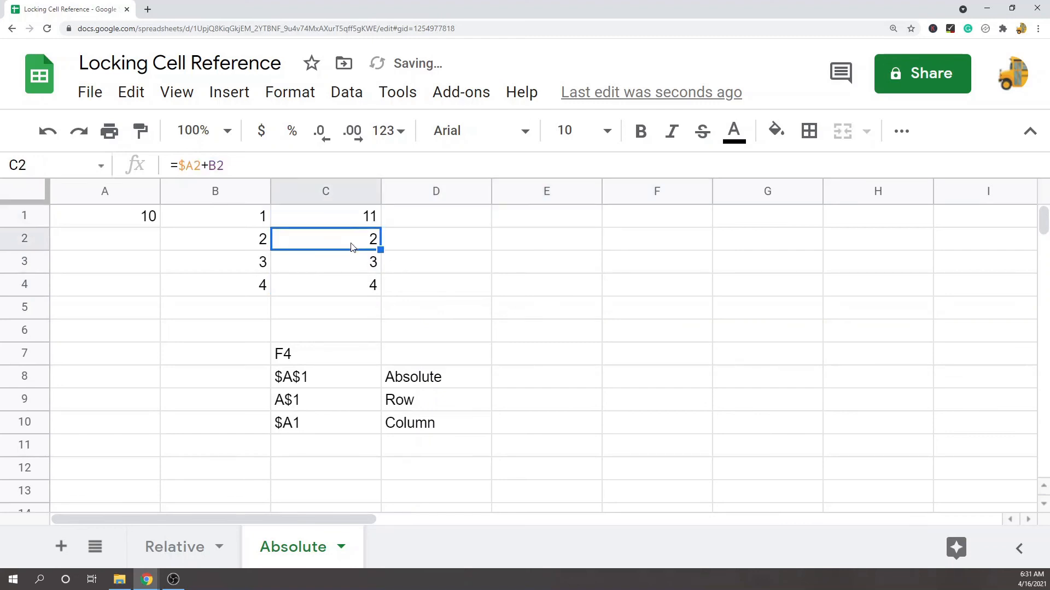
{"action": "double_click", "coordinate": [326, 238]}
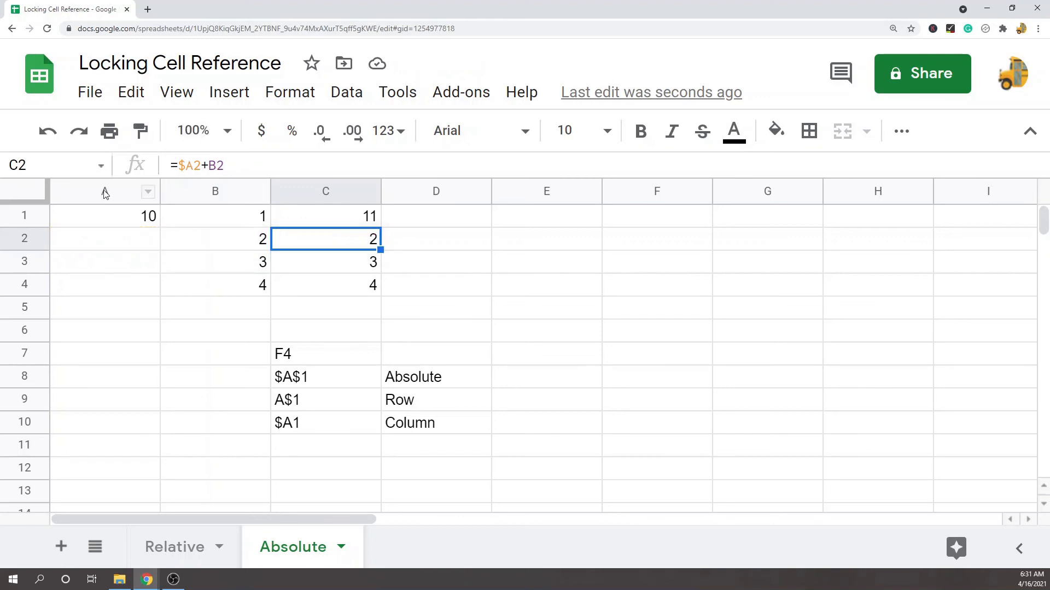
Inspect the column A references in C4 and E1, then clear test copies in D1:F1.
{"action": "left_click", "coordinate": [105, 191]}
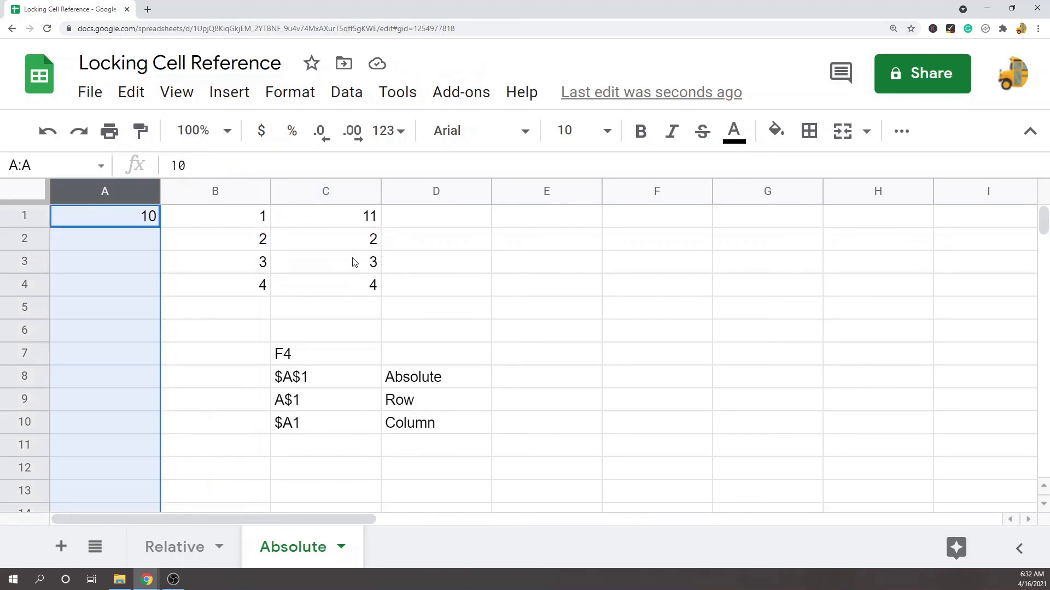
{"action": "left_click", "coordinate": [325, 261]}
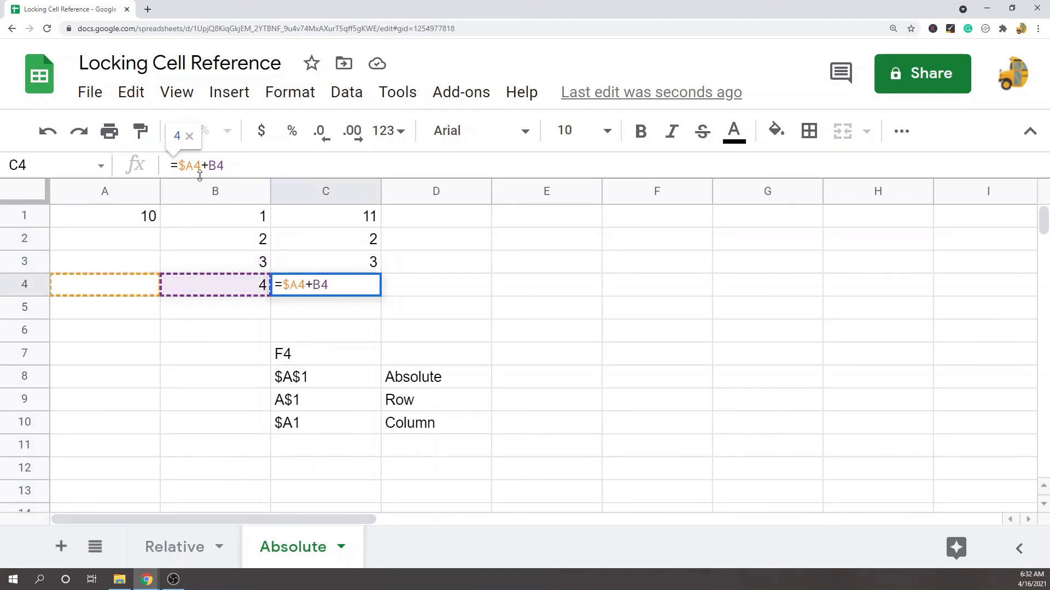
{"action": "left_click", "coordinate": [104, 191]}
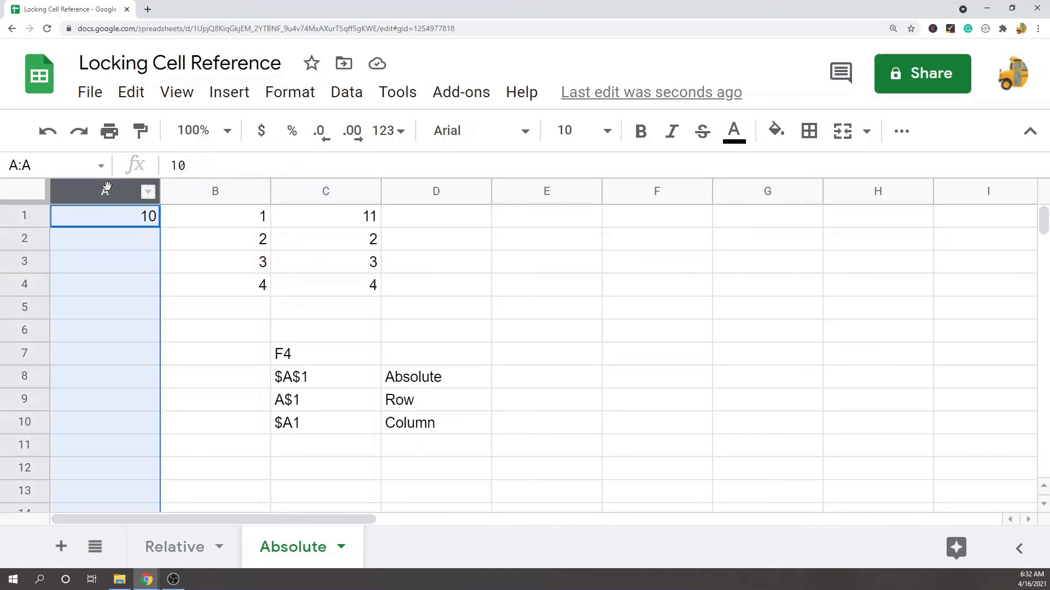
{"action": "mouse_move", "coordinate": [289, 216]}
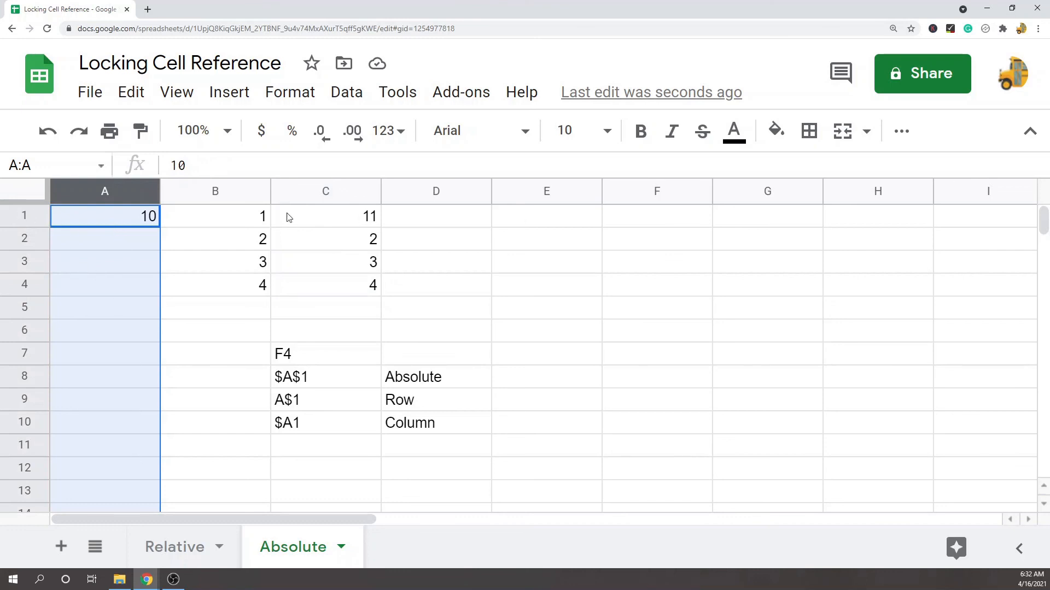
{"action": "left_click", "coordinate": [325, 215]}
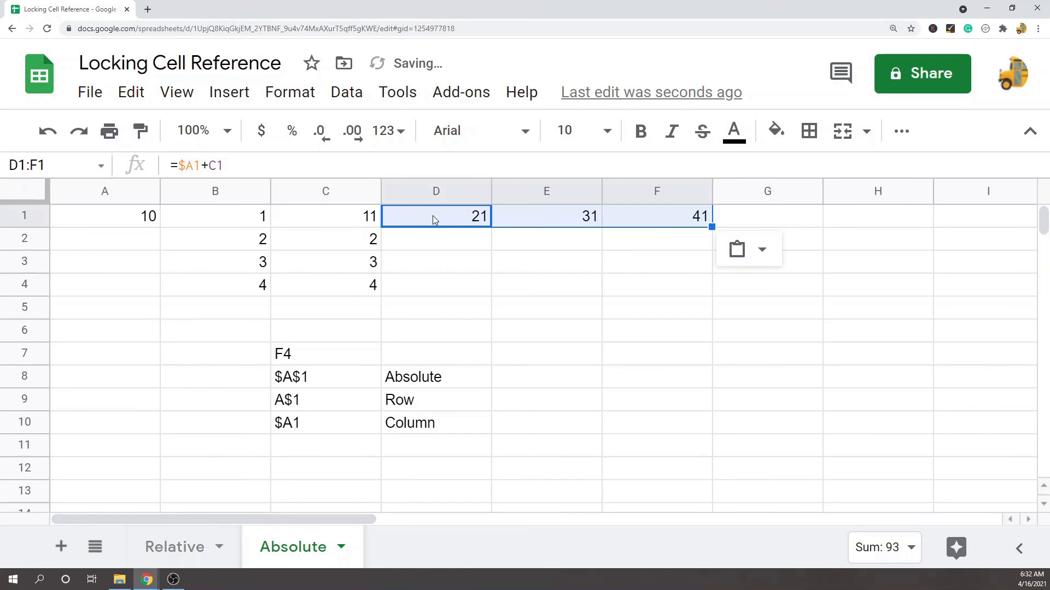
{"action": "left_click", "coordinate": [546, 215]}
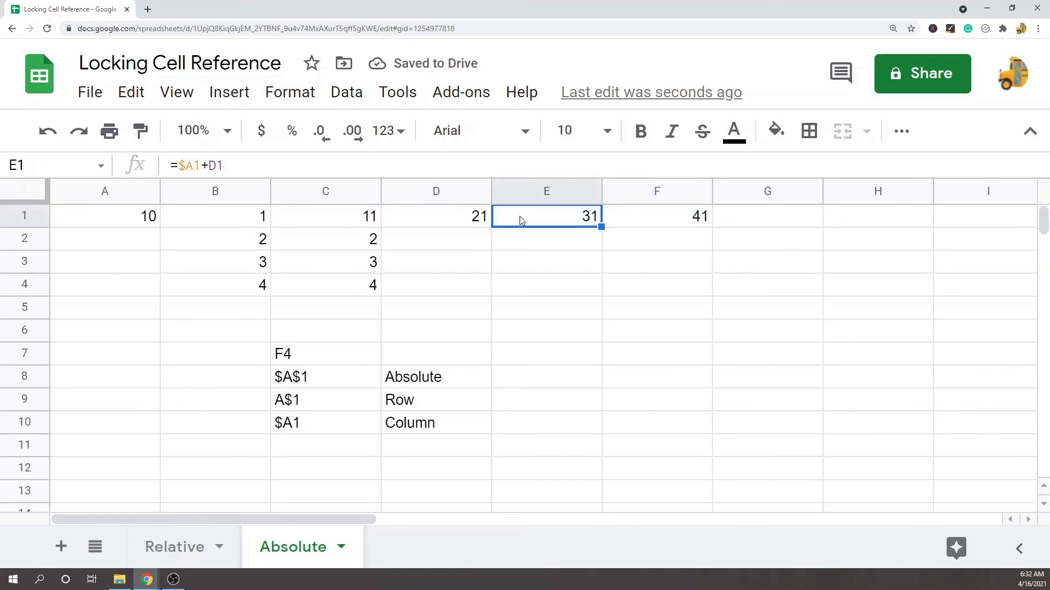
{"action": "double_click", "coordinate": [546, 215]}
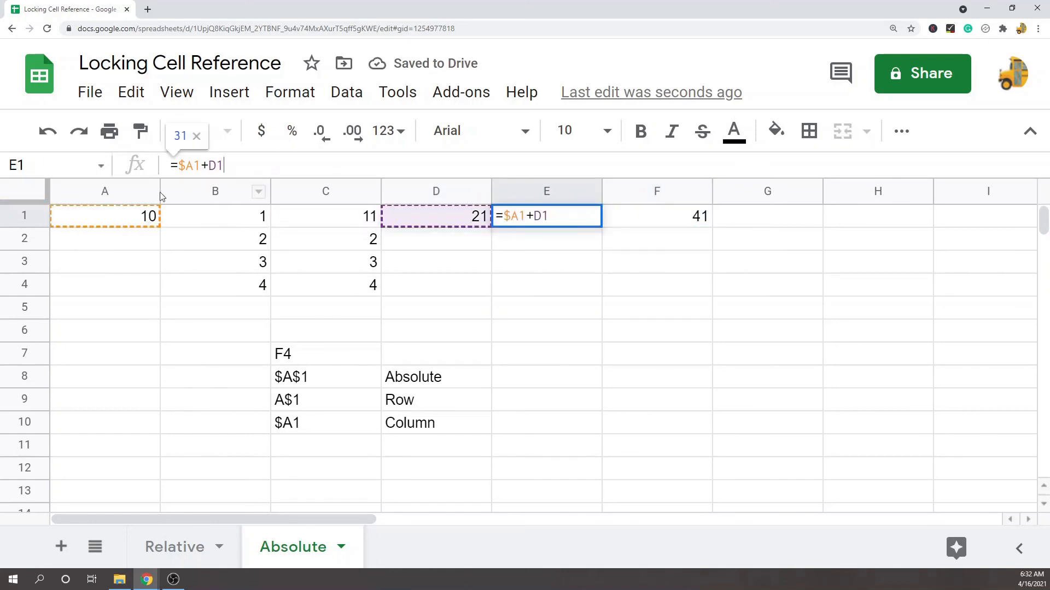
{"action": "mouse_move", "coordinate": [114, 187]}
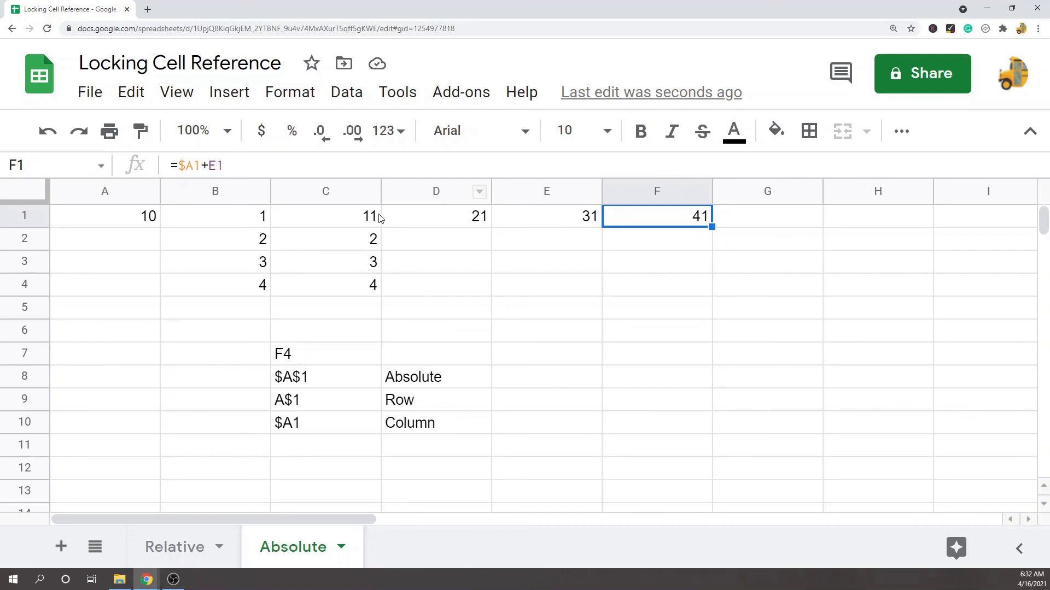
{"action": "key", "text": "Delete"}
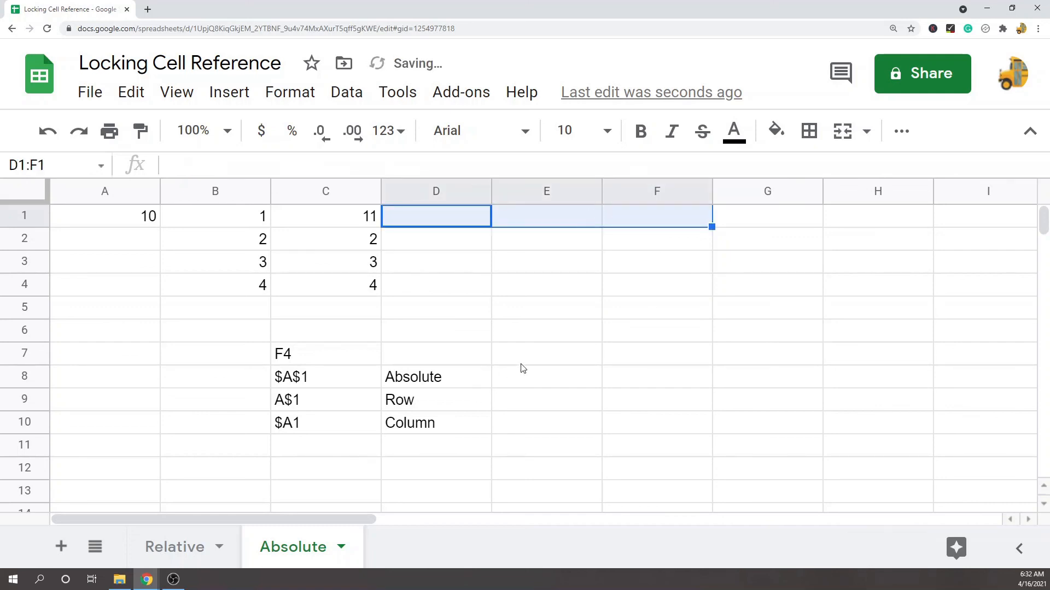
Type legend numbers 1, 2 and 3 in B8:B10 beside Absolute, Row and Column.
{"action": "left_click", "coordinate": [325, 353]}
{"action": "type", "text": "1"}
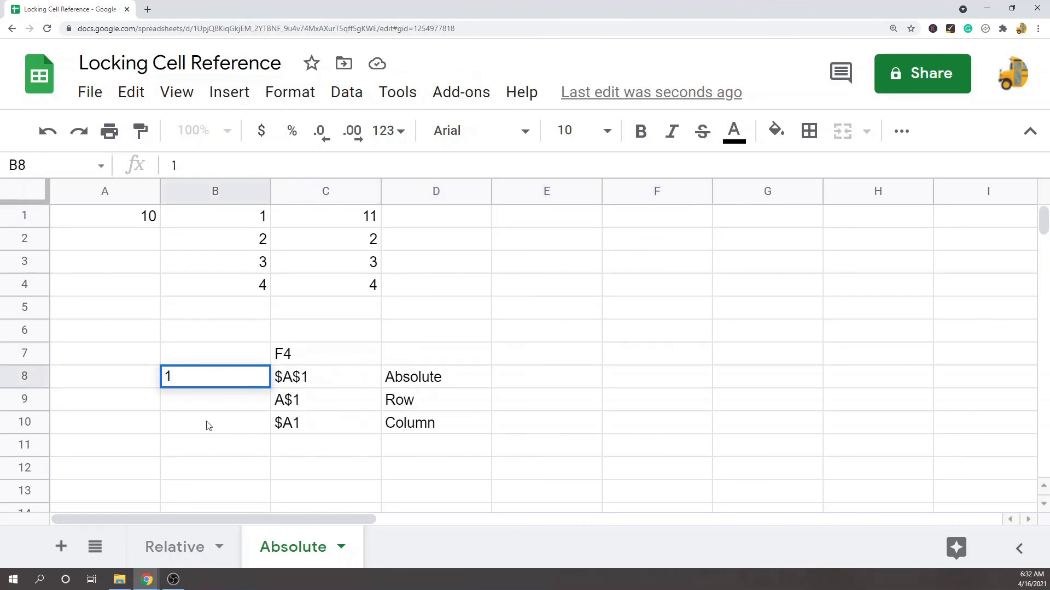
{"action": "type", "text": "2"}
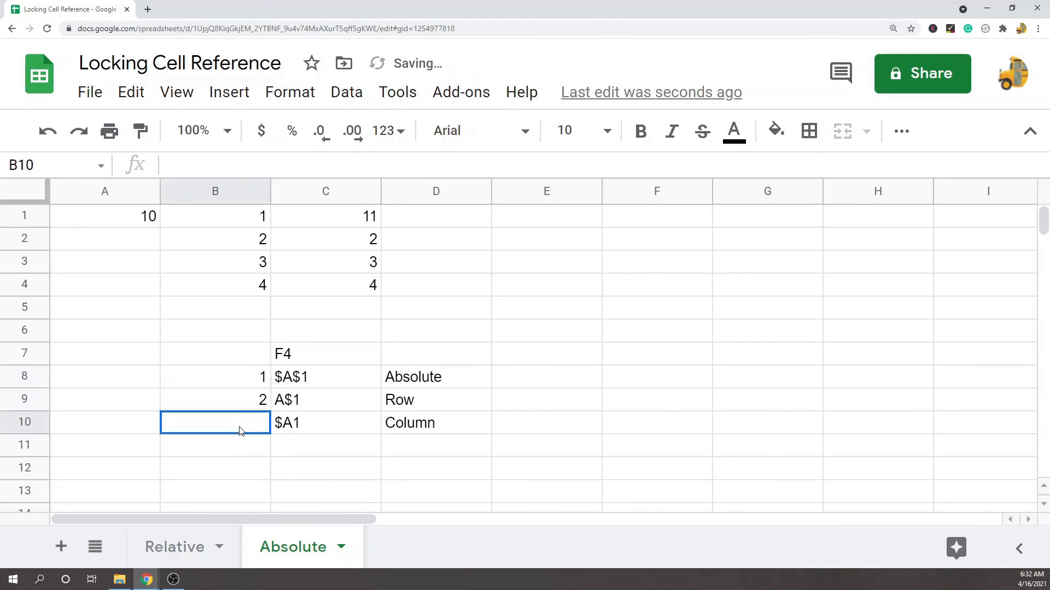
{"action": "type", "text": "3"}
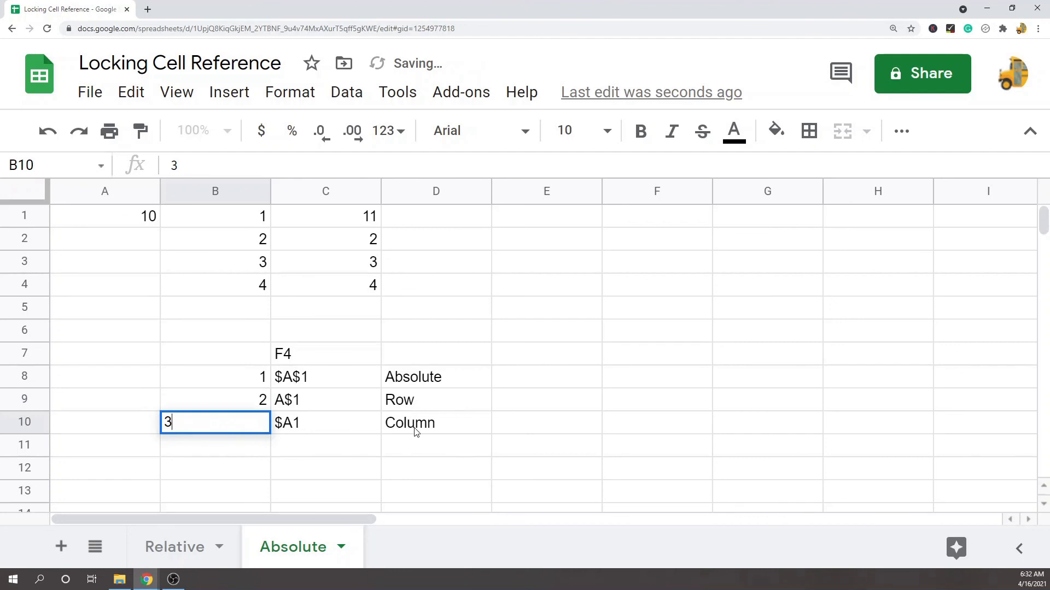